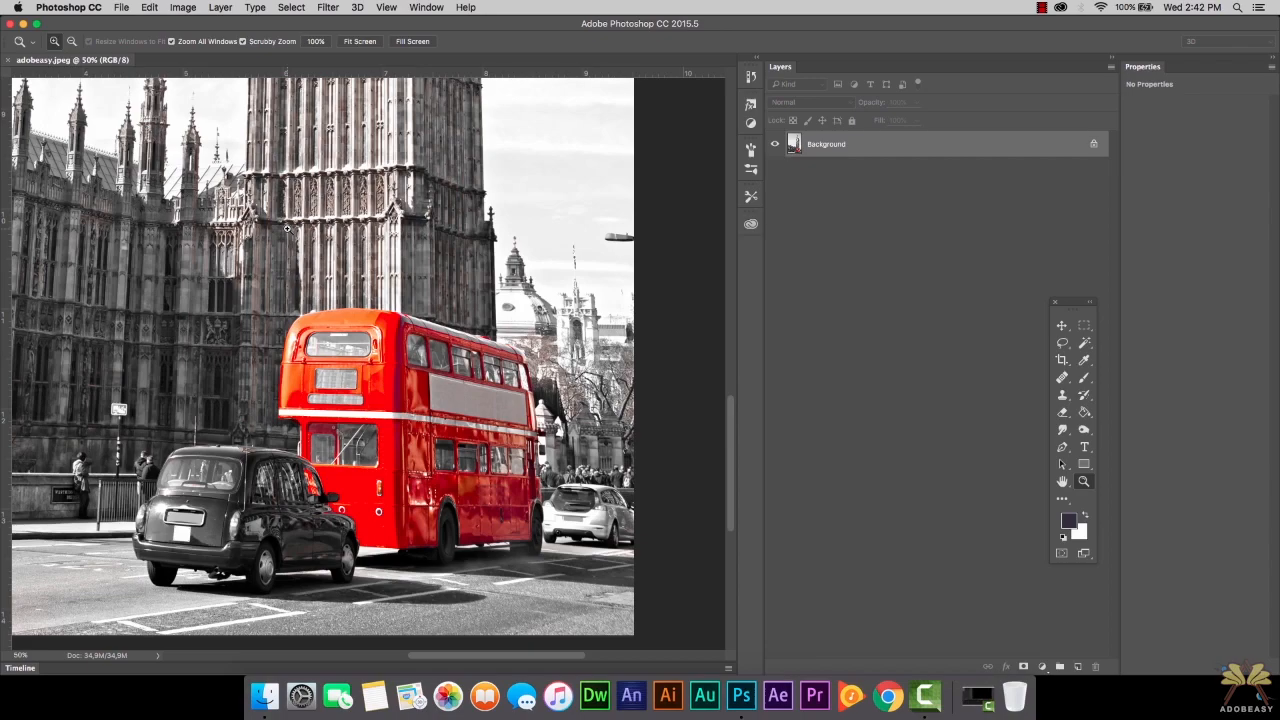
mouse_move(244, 364)
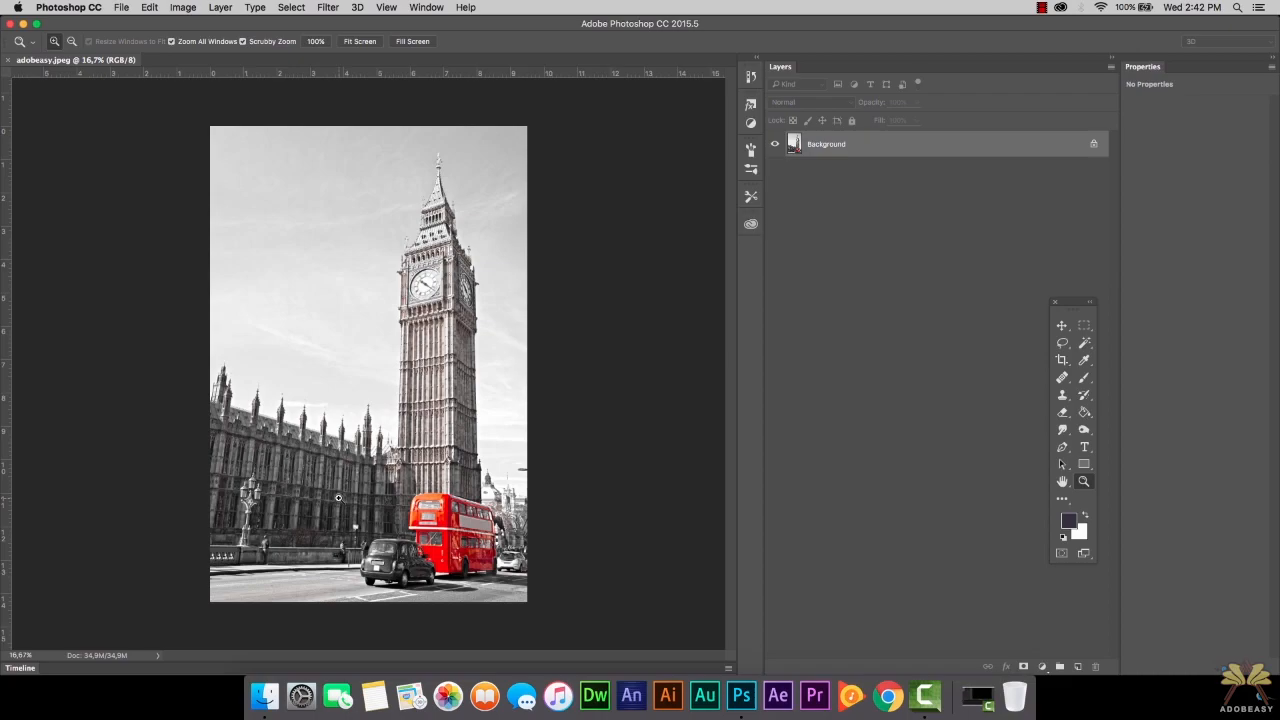
mouse_move(322, 428)
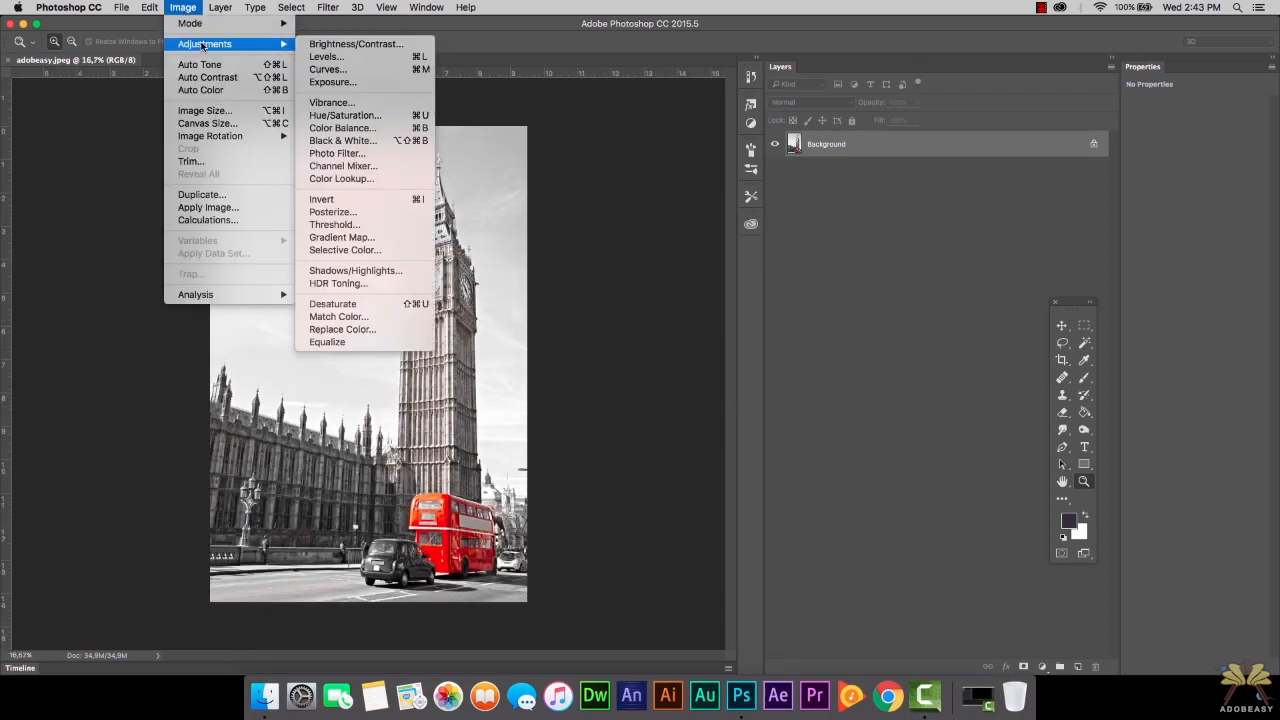
- Preview Hue/Saturation desaturation and a Black & White conversion that darkens the reds and greens
click(344, 114)
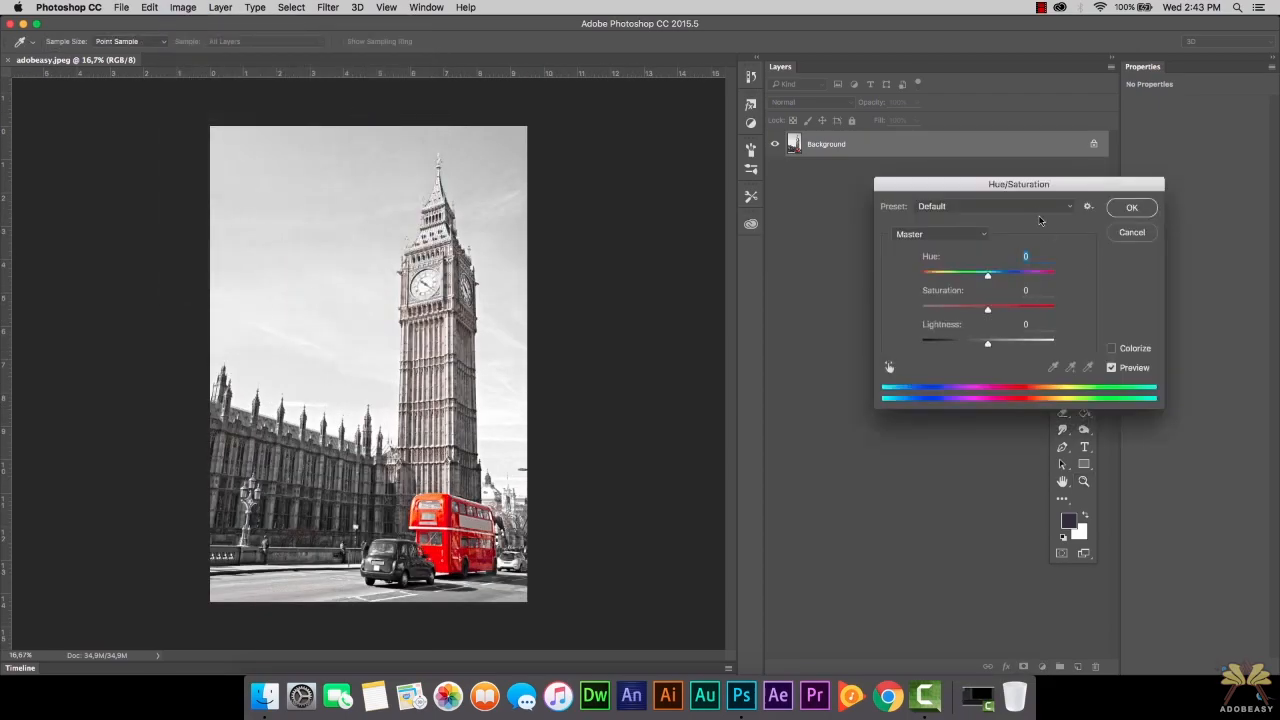
drag(988, 308, 840, 236)
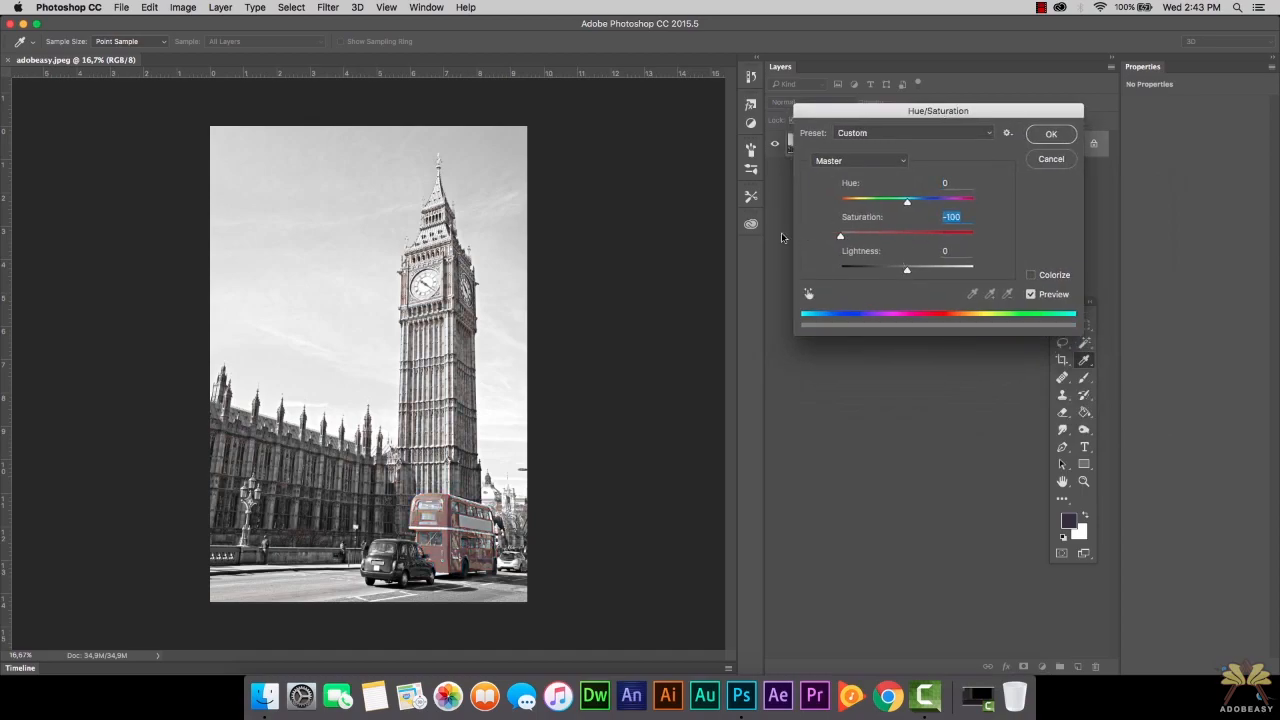
mouse_move(544, 454)
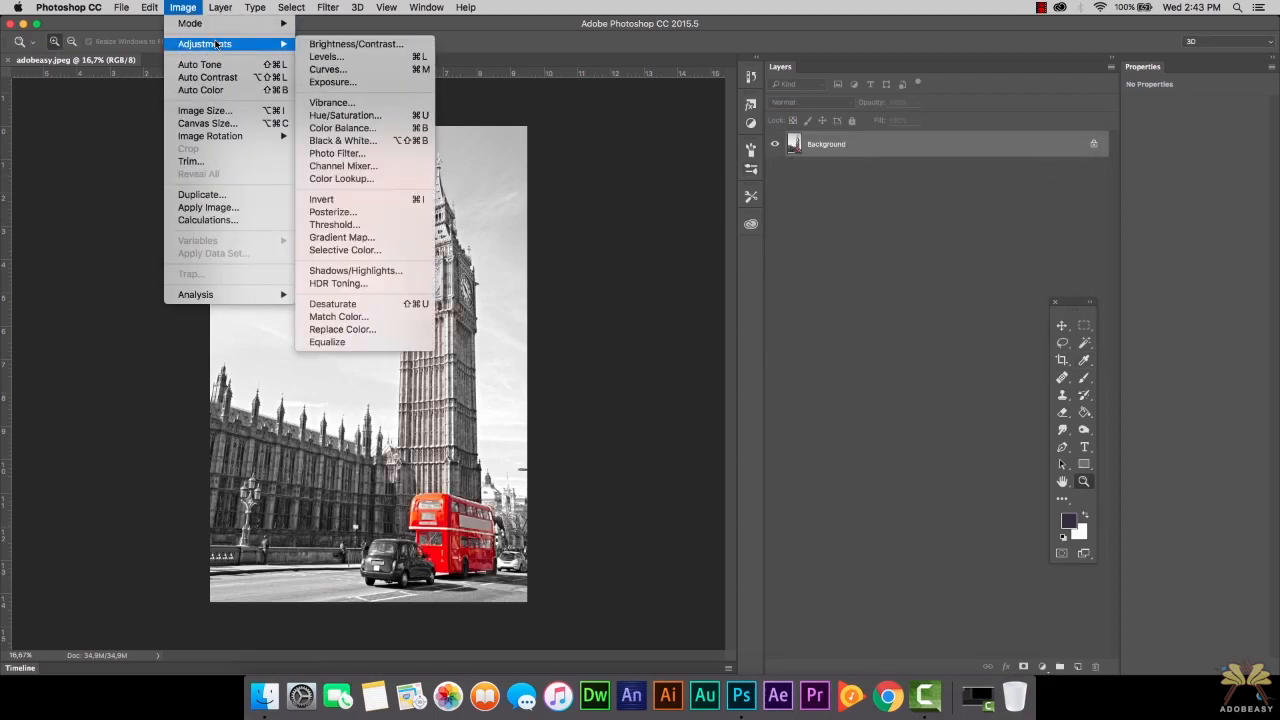
mouse_move(344, 140)
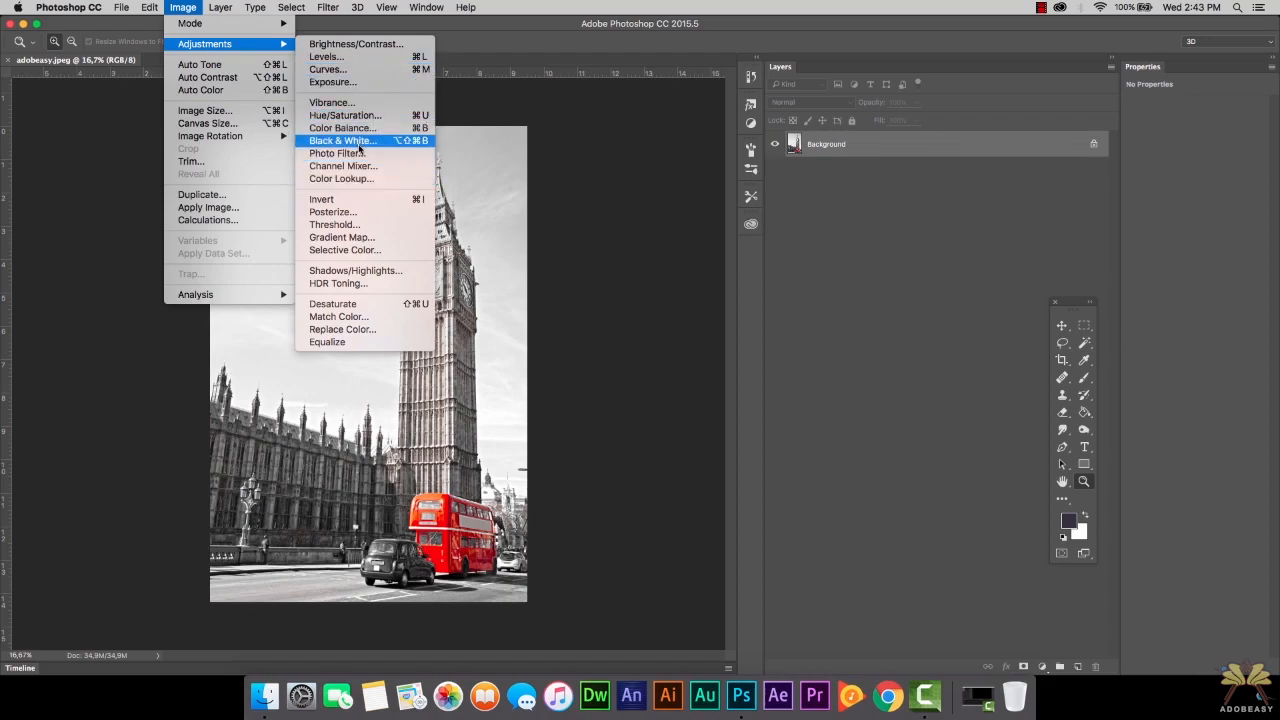
click(342, 140)
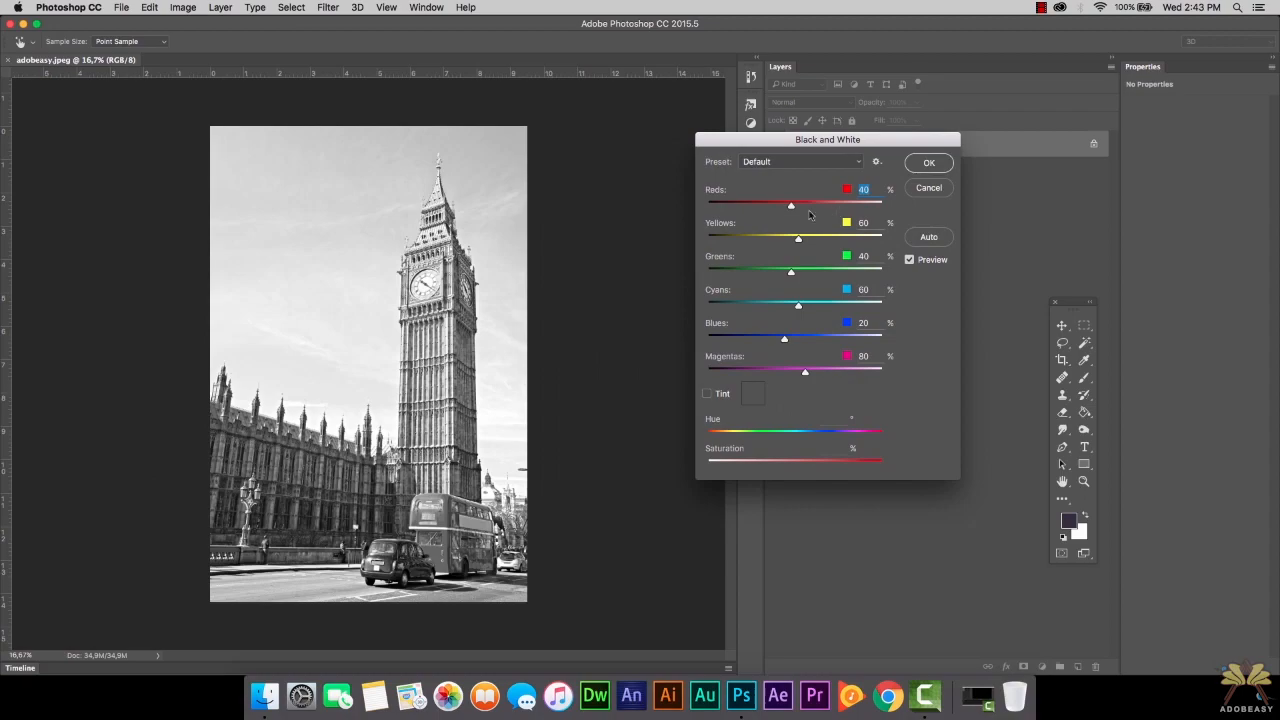
drag(790, 202, 744, 202)
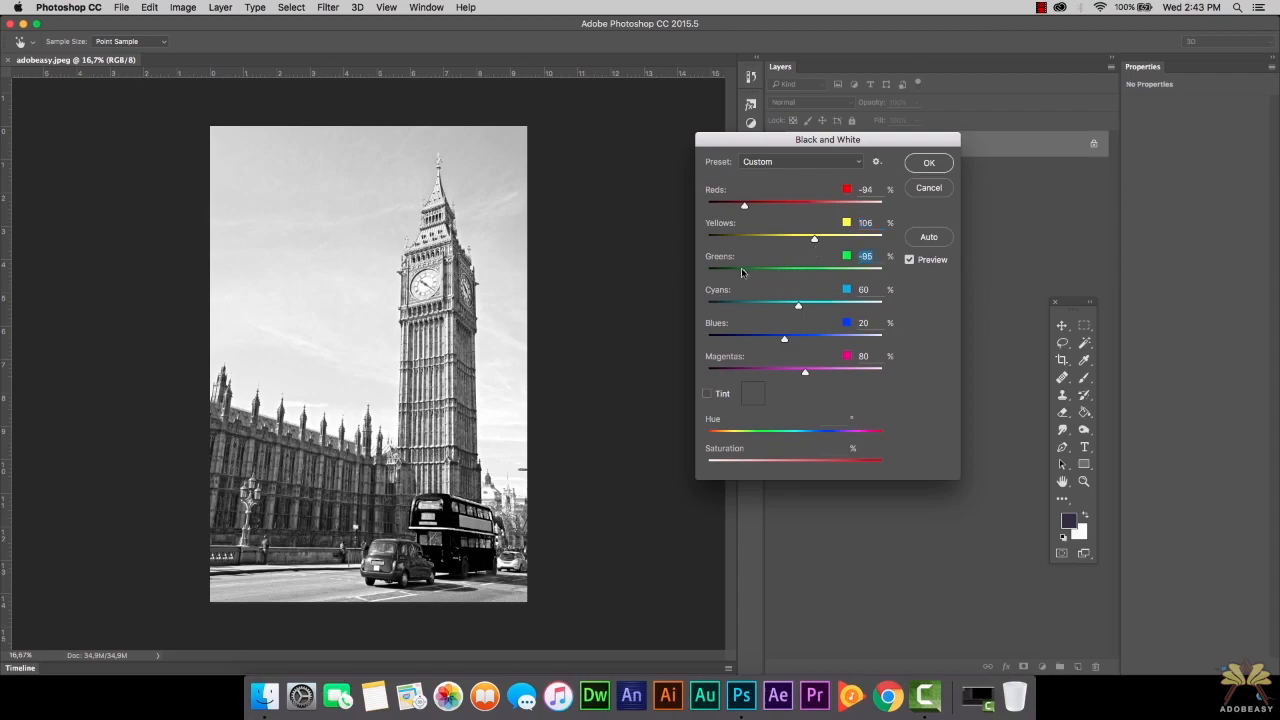
drag(798, 304, 752, 304)
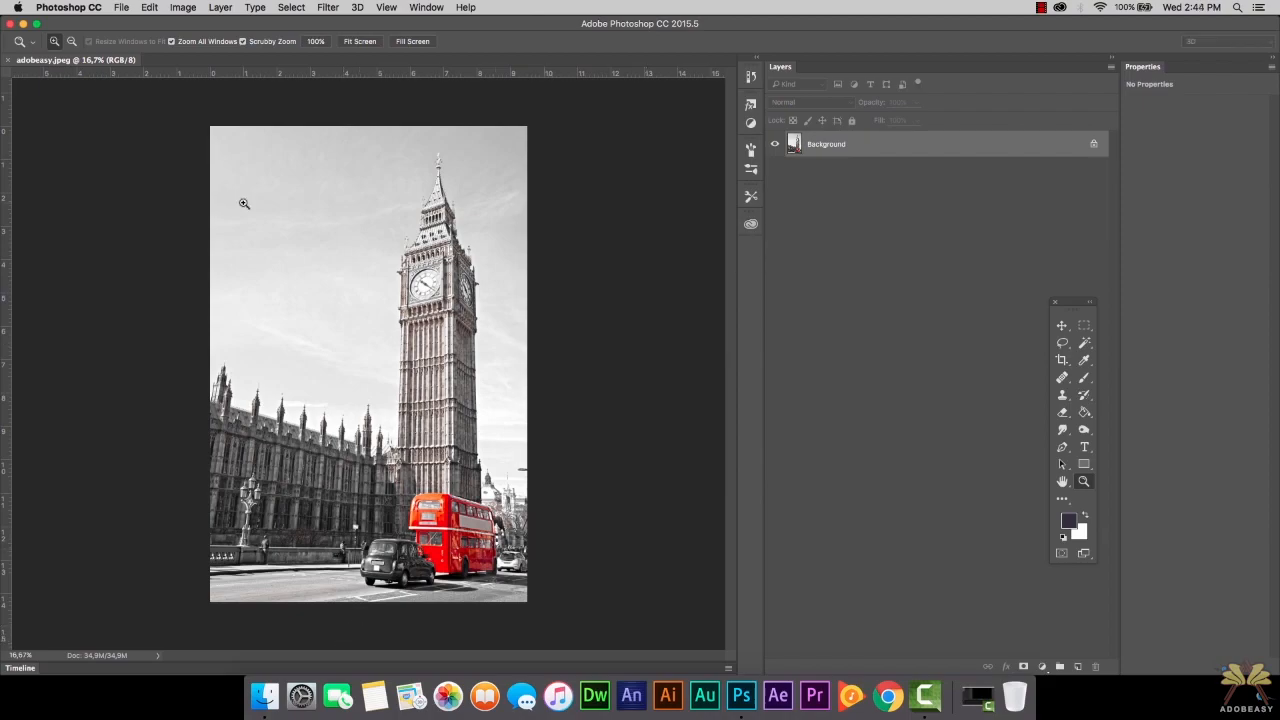
- Try Color Balance midtone shifts toward cyan and magenta, then cancel without applying
click(212, 8)
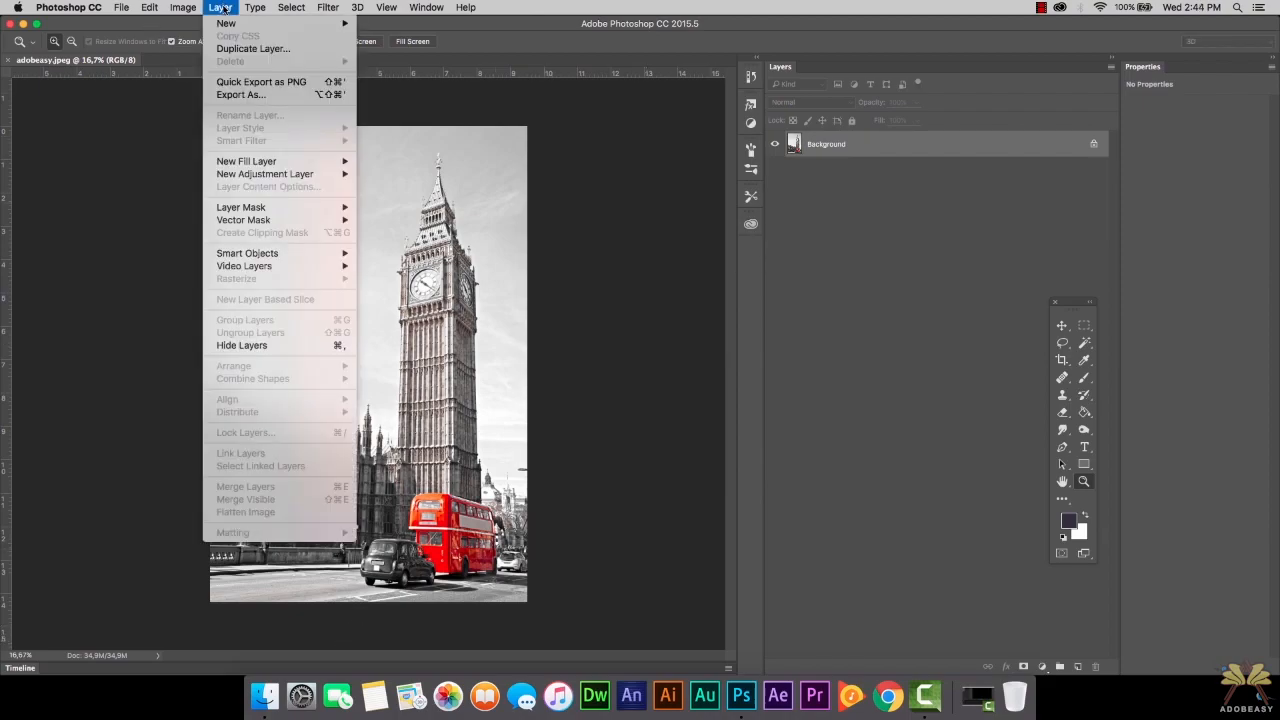
click(182, 8)
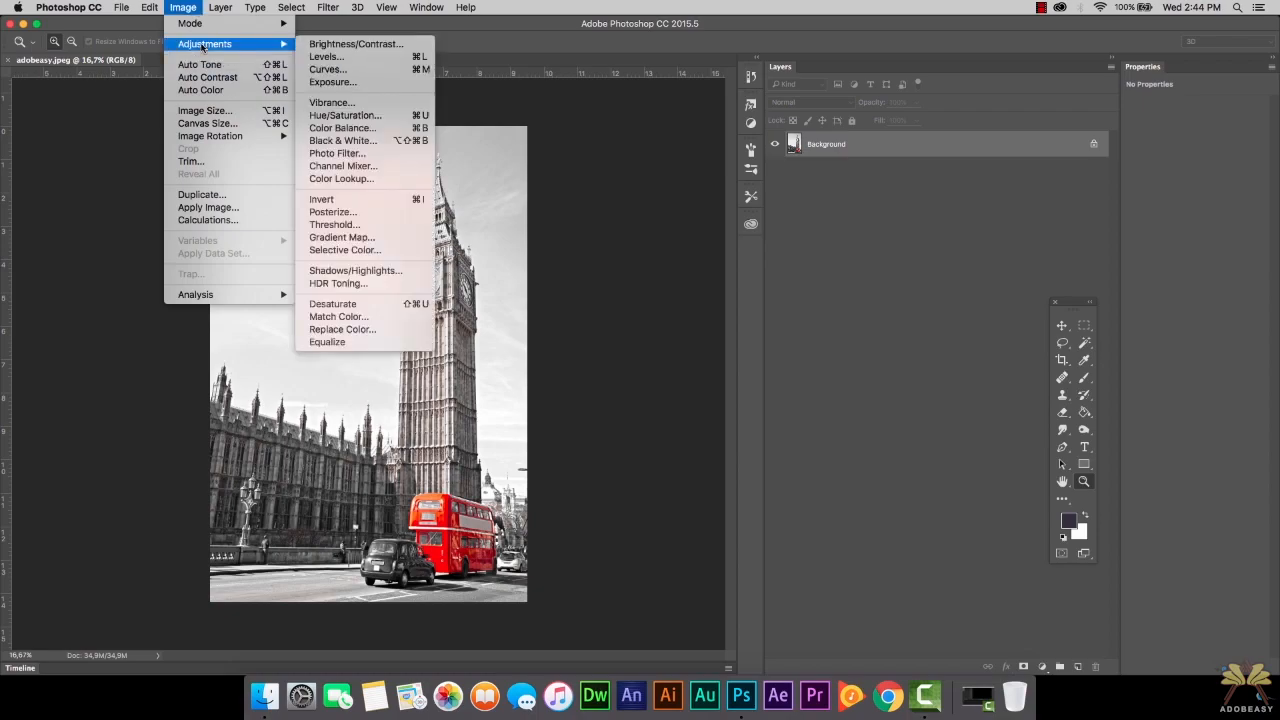
click(342, 128)
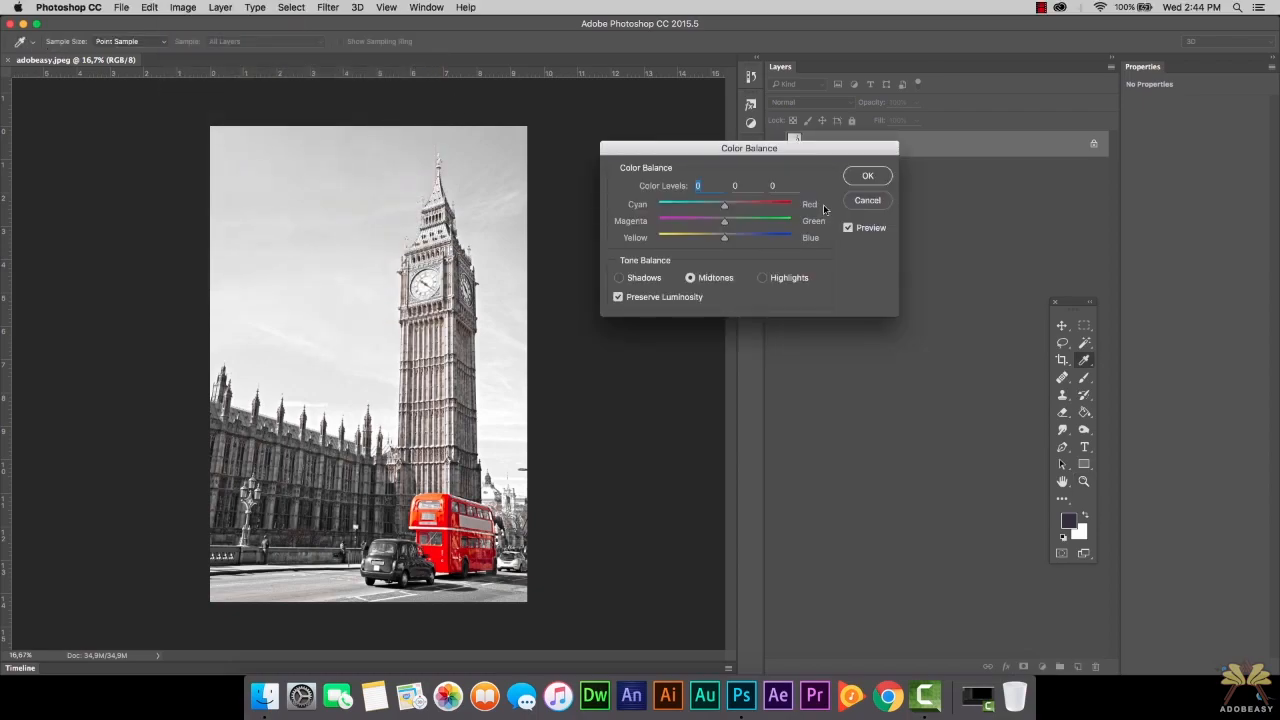
mouse_move(676, 236)
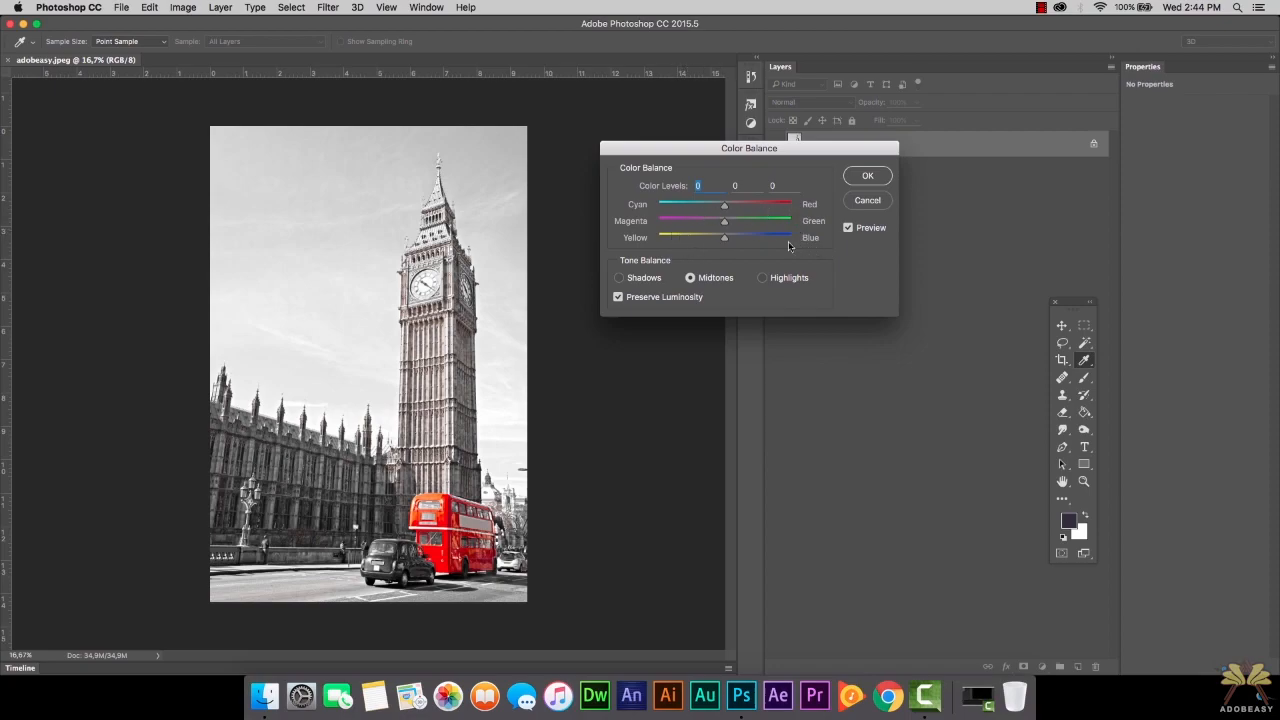
mouse_move(748, 284)
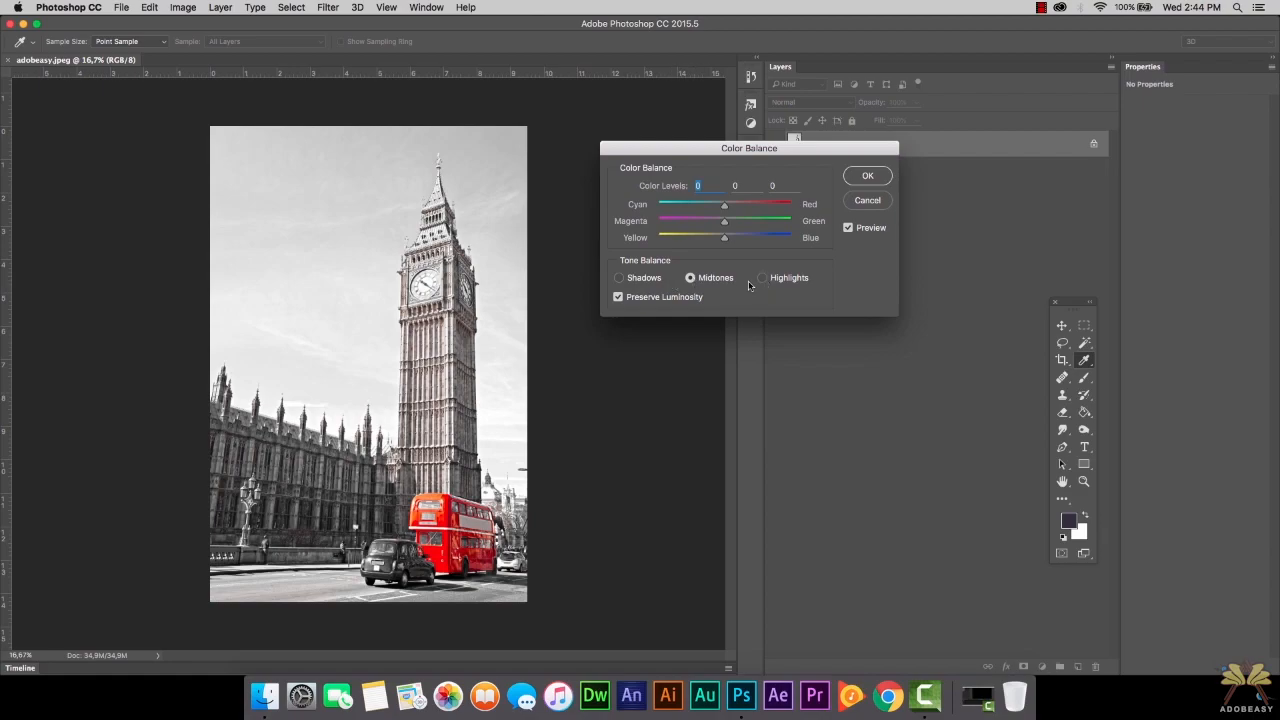
drag(724, 204, 708, 204)
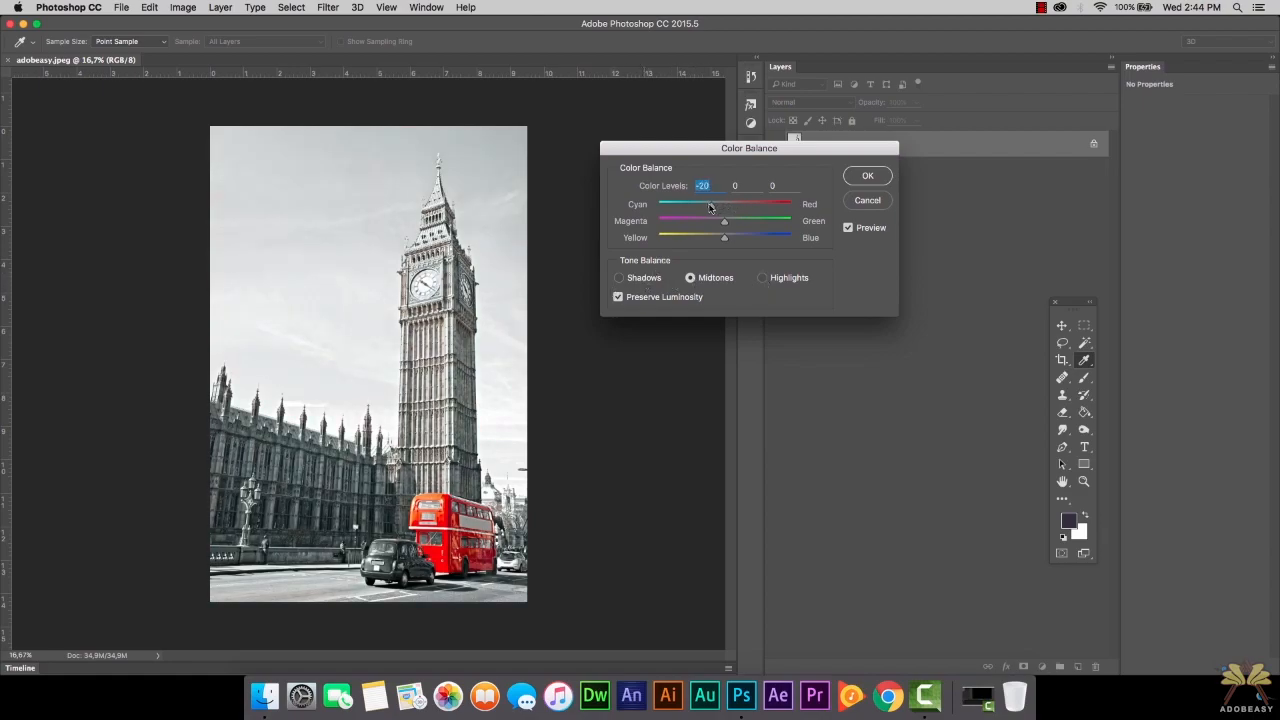
drag(708, 204, 724, 204)
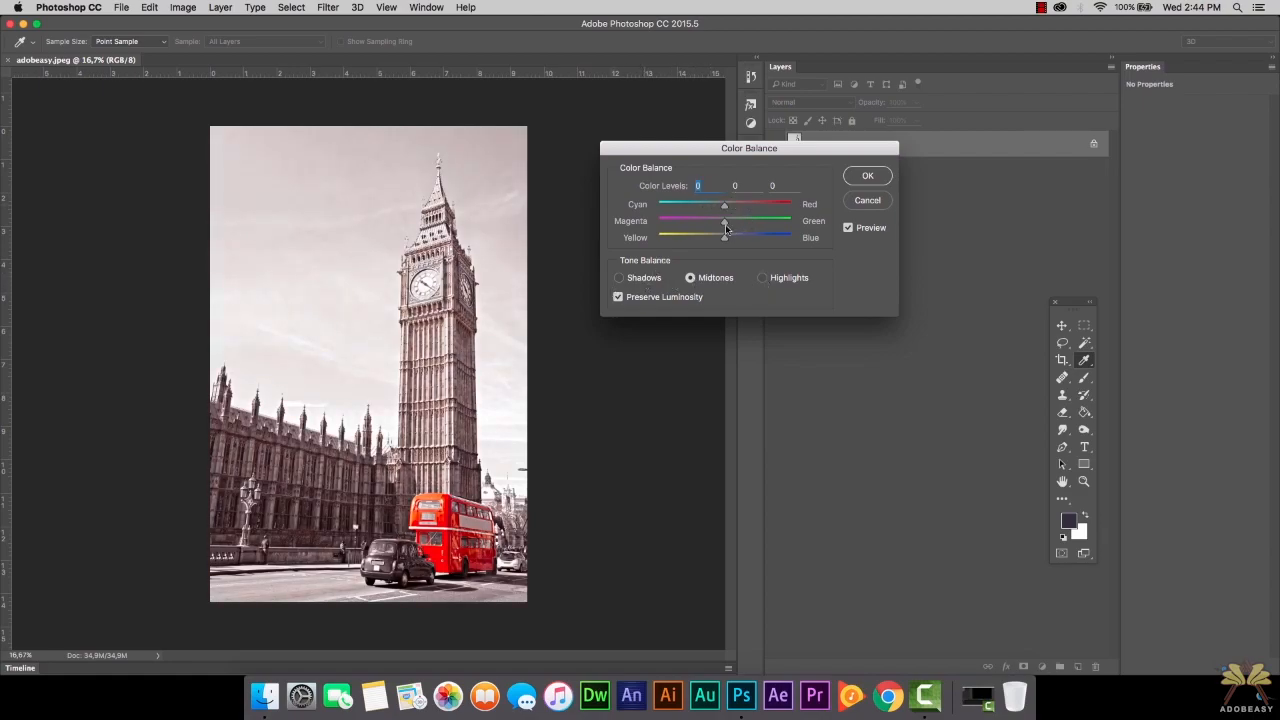
drag(724, 220, 736, 220)
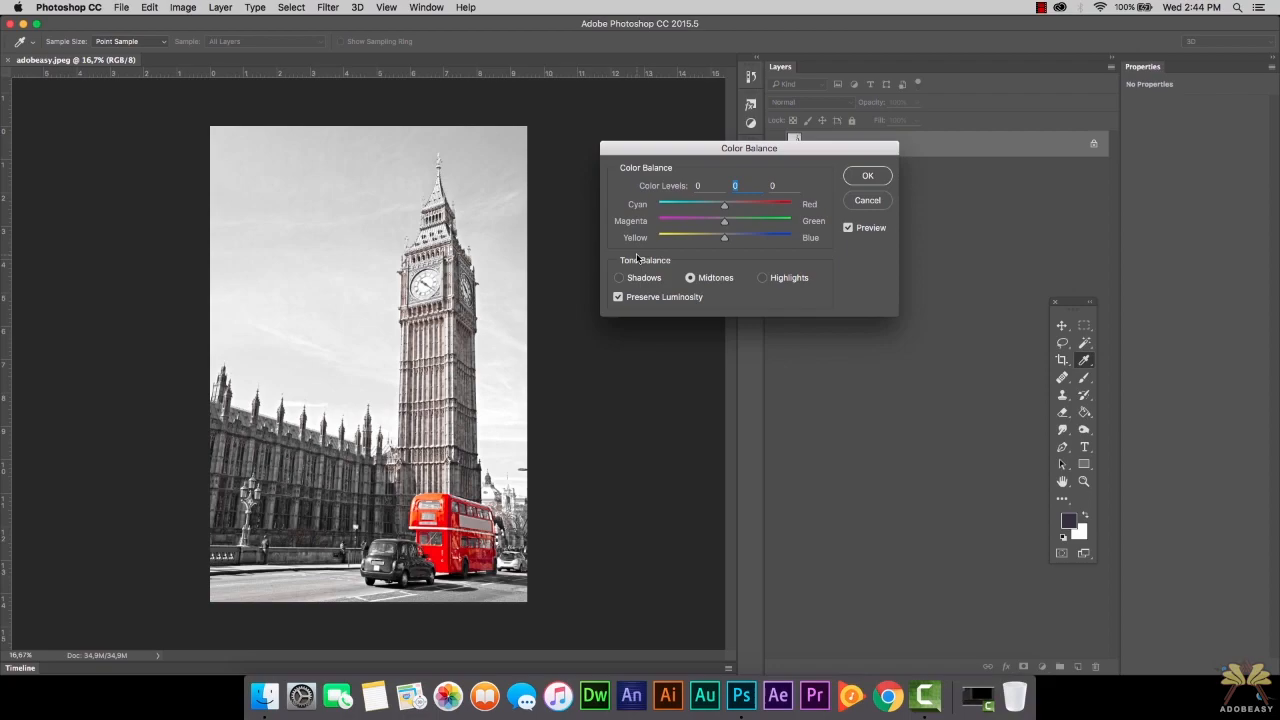
click(868, 200)
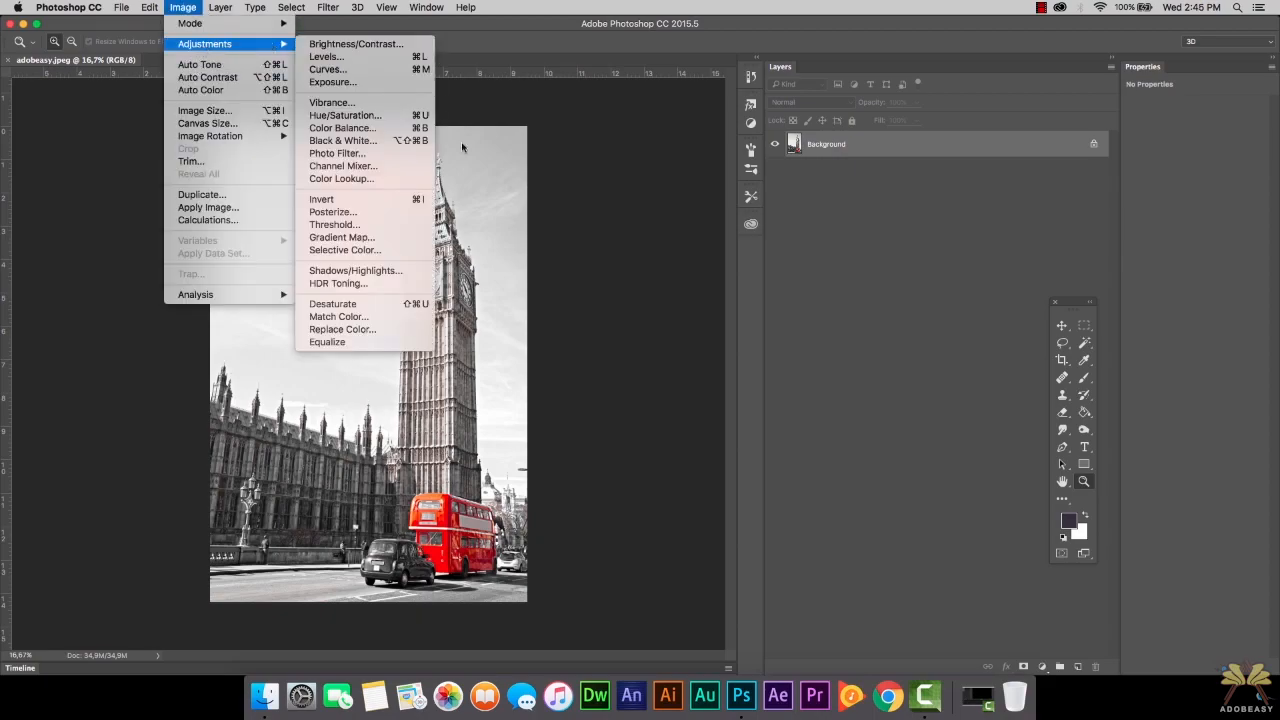
mouse_move(344, 250)
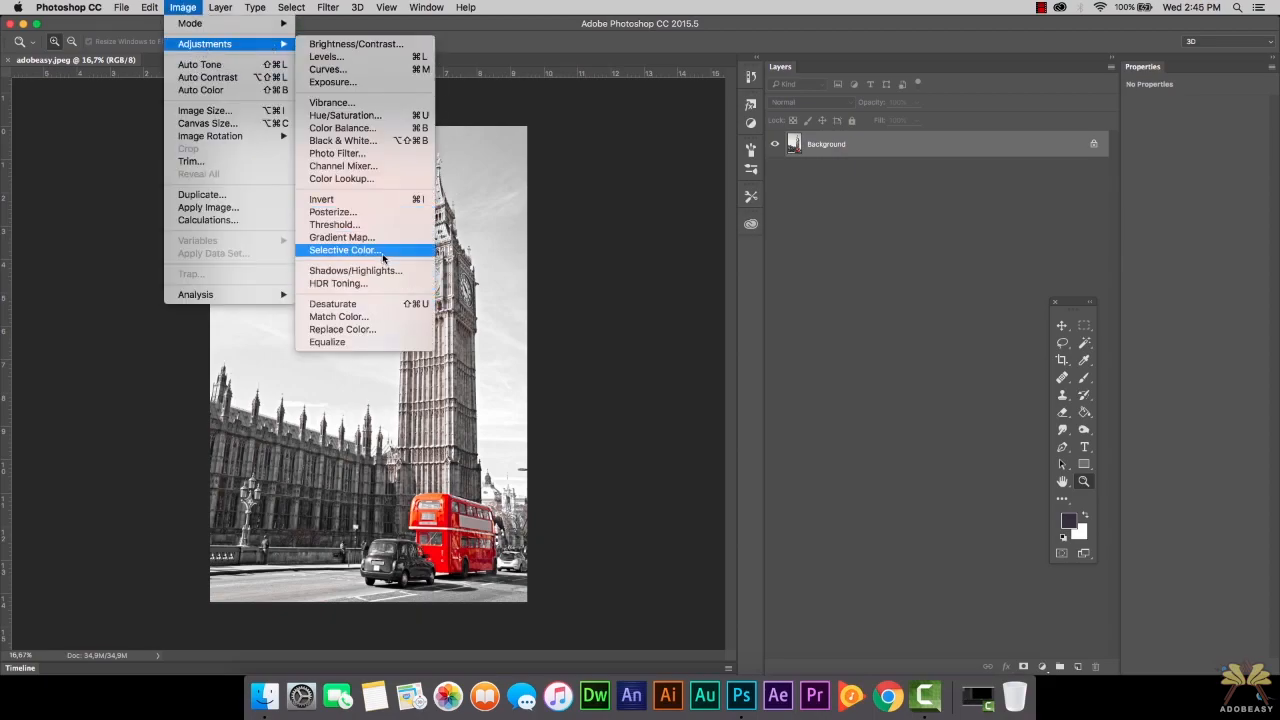
- Apply a Selective Color adjustment to the reds that turns the bus orange
click(344, 250)
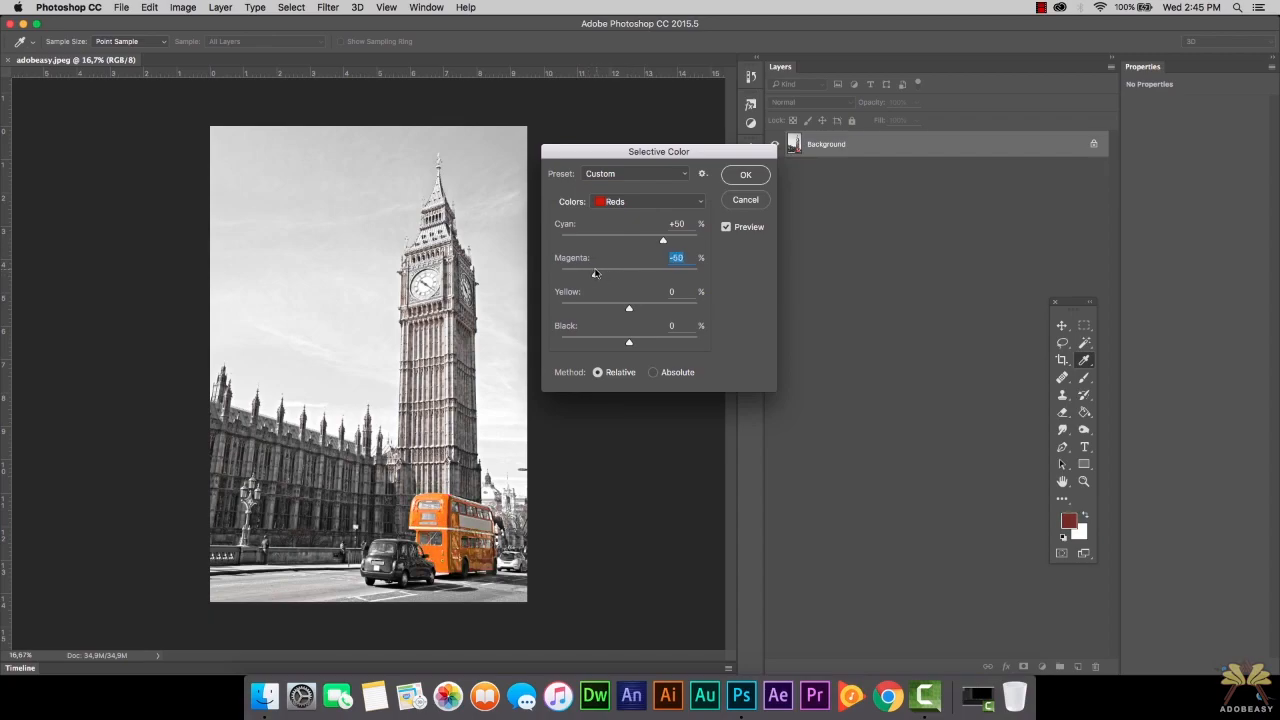
mouse_move(628, 328)
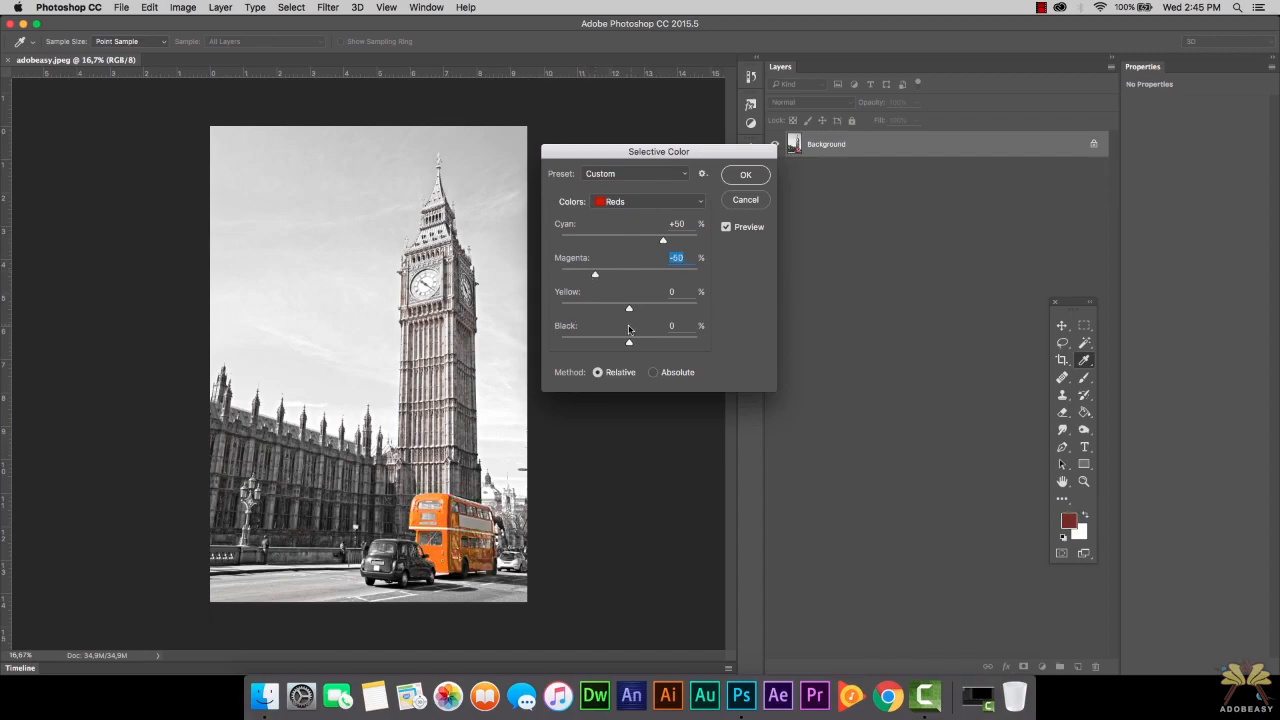
click(744, 176)
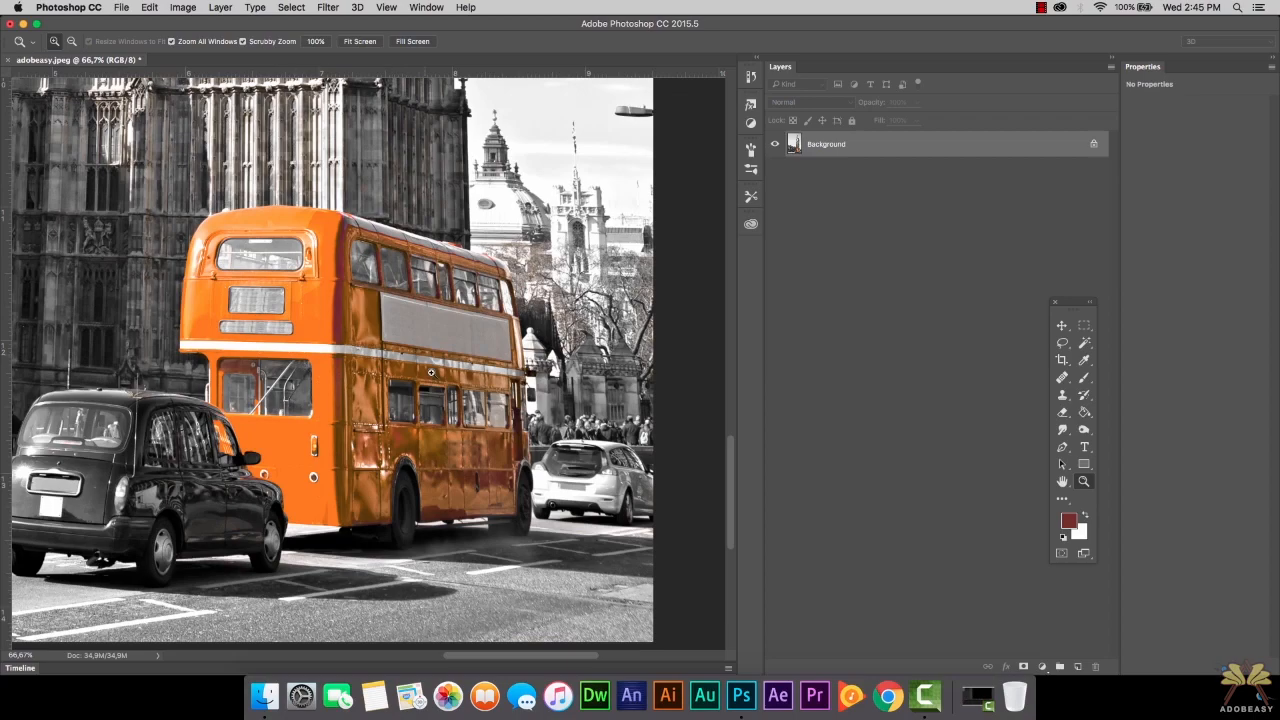
mouse_move(396, 390)
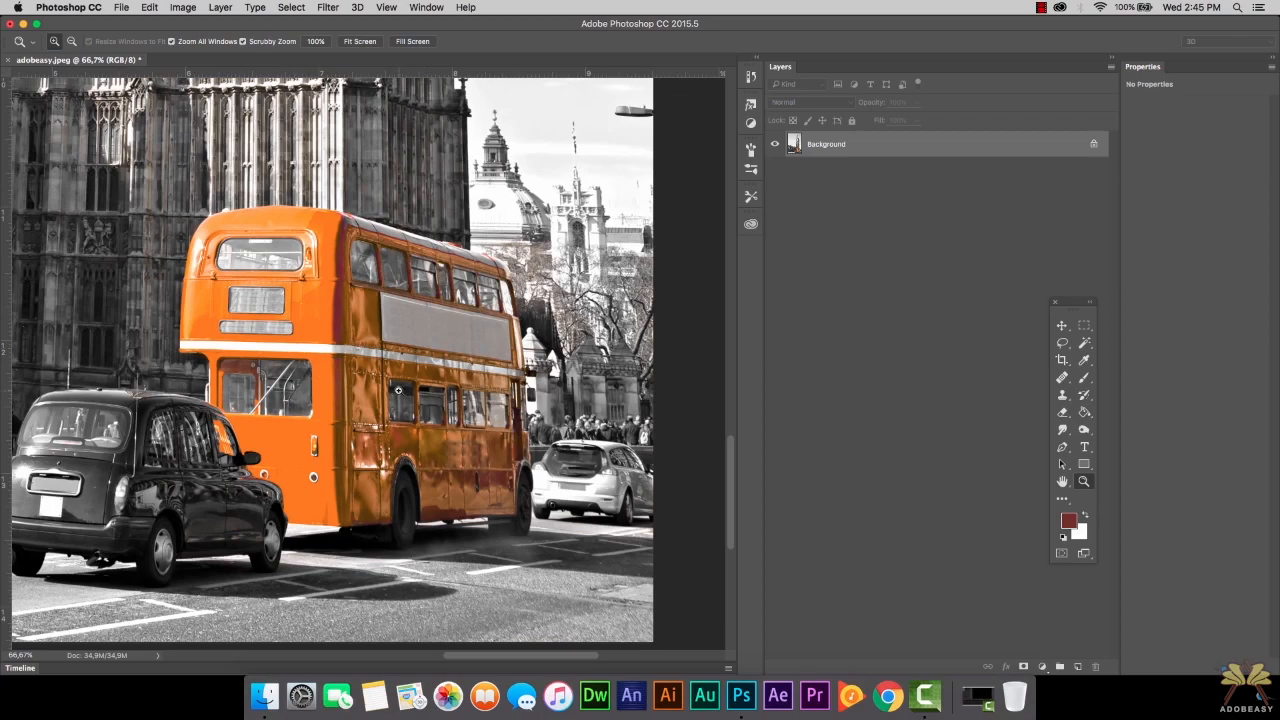
mouse_move(400, 398)
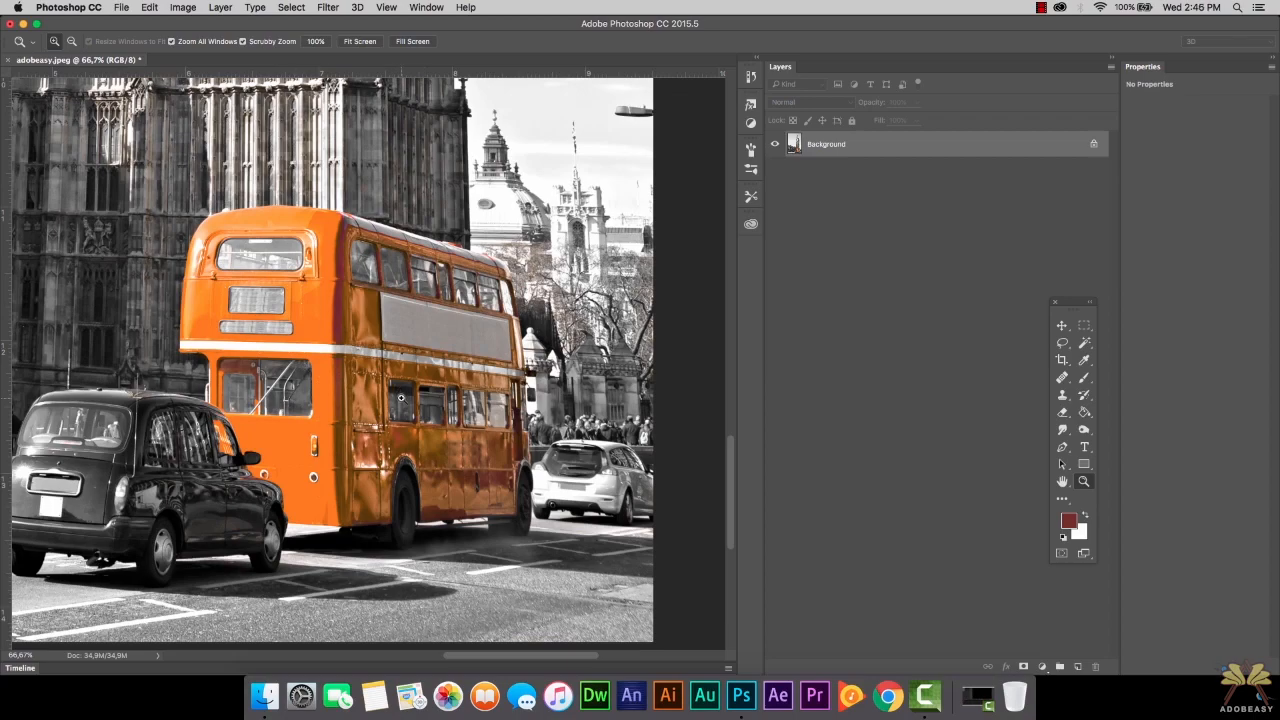
click(426, 8)
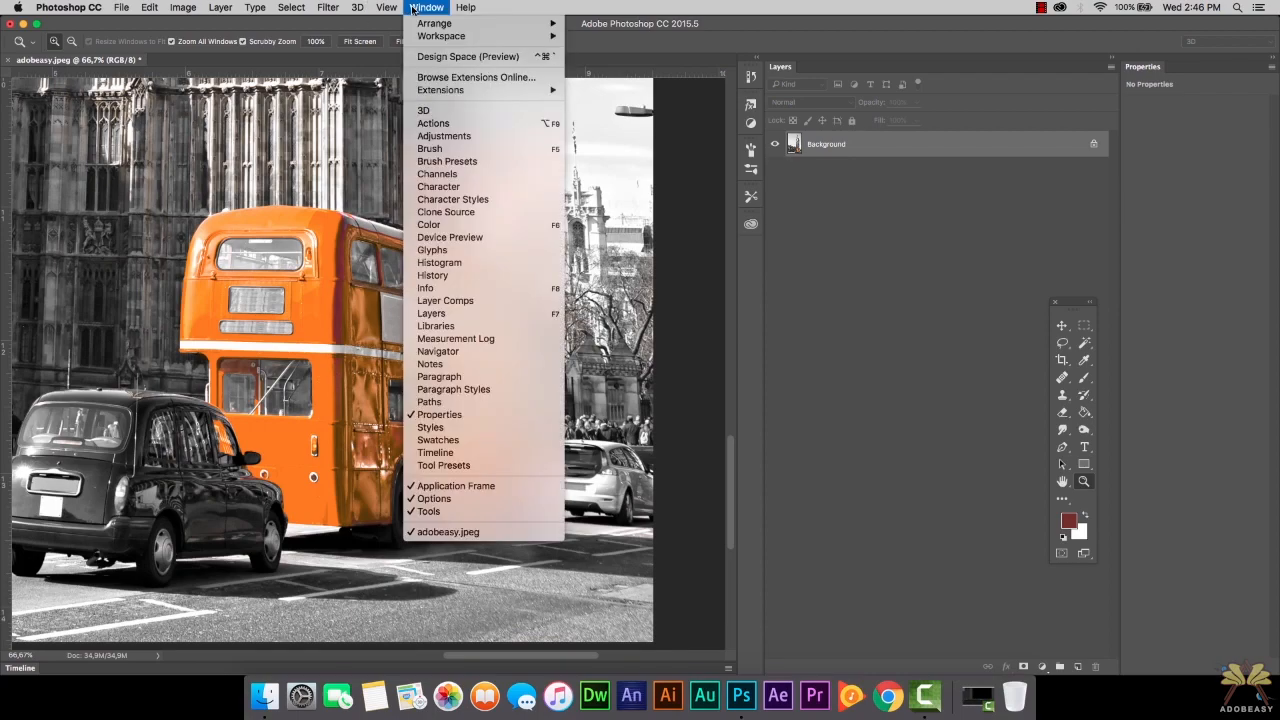
click(428, 400)
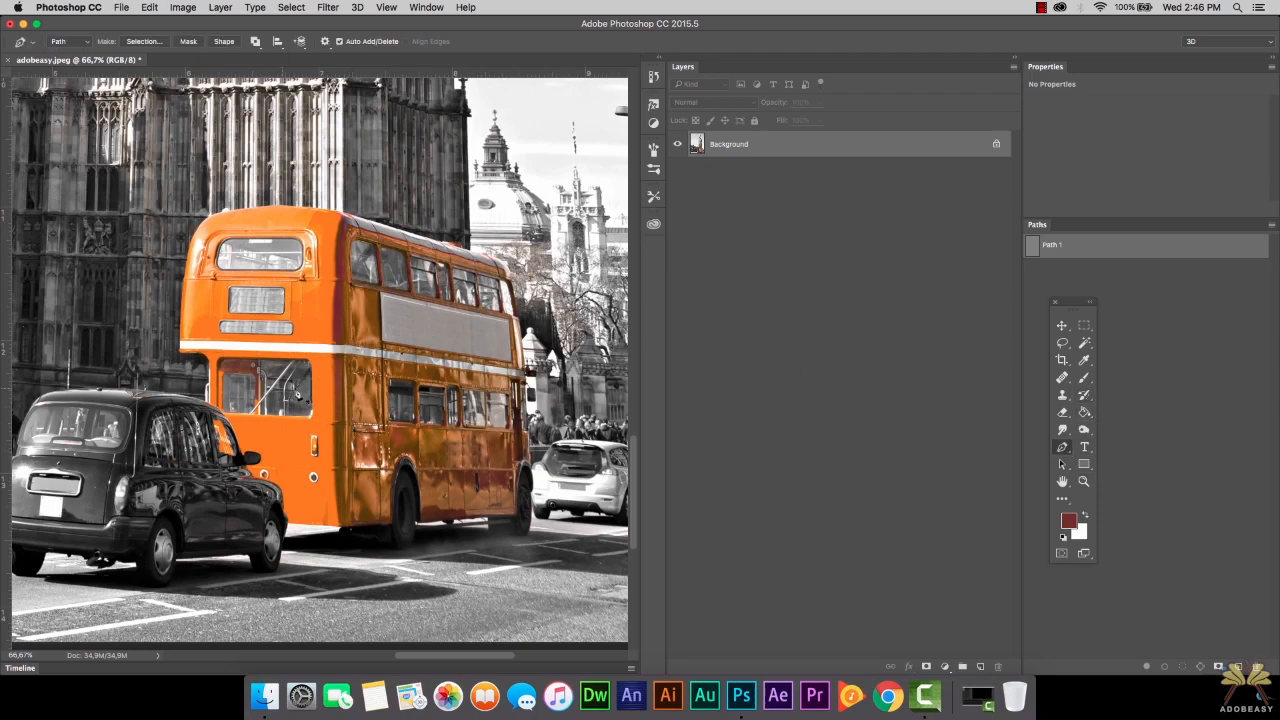
mouse_move(406, 336)
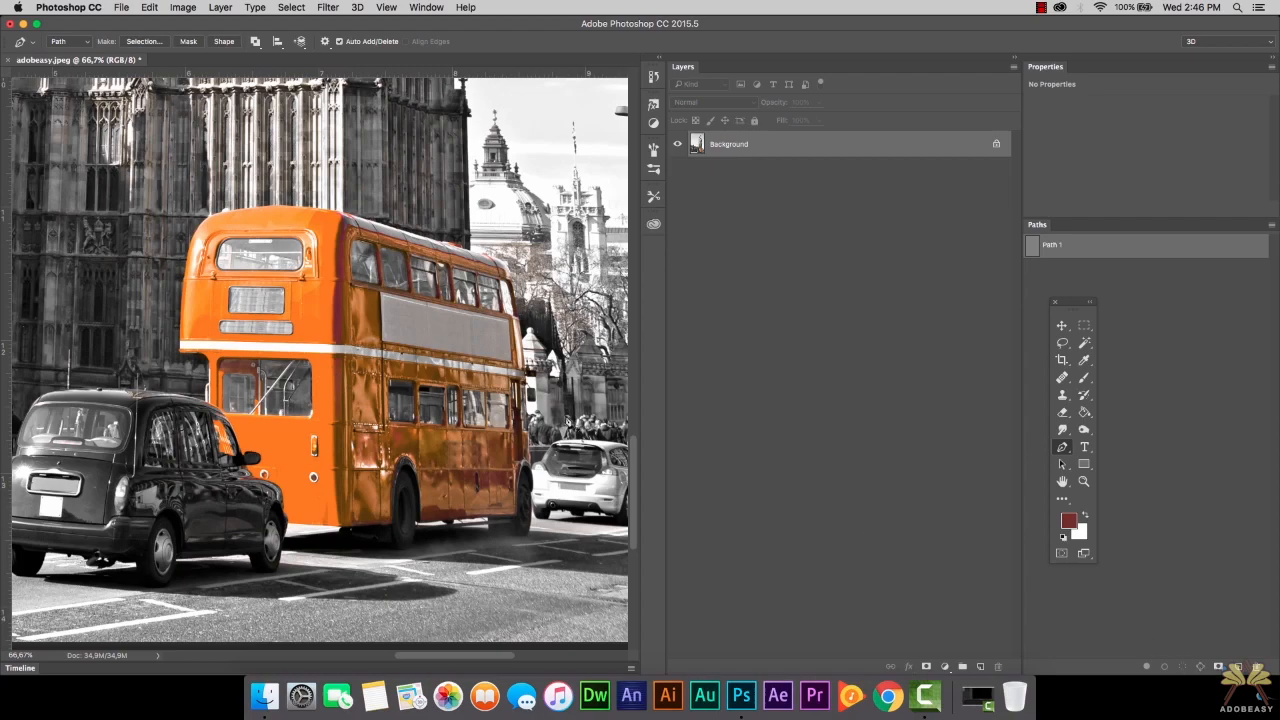
mouse_move(312, 292)
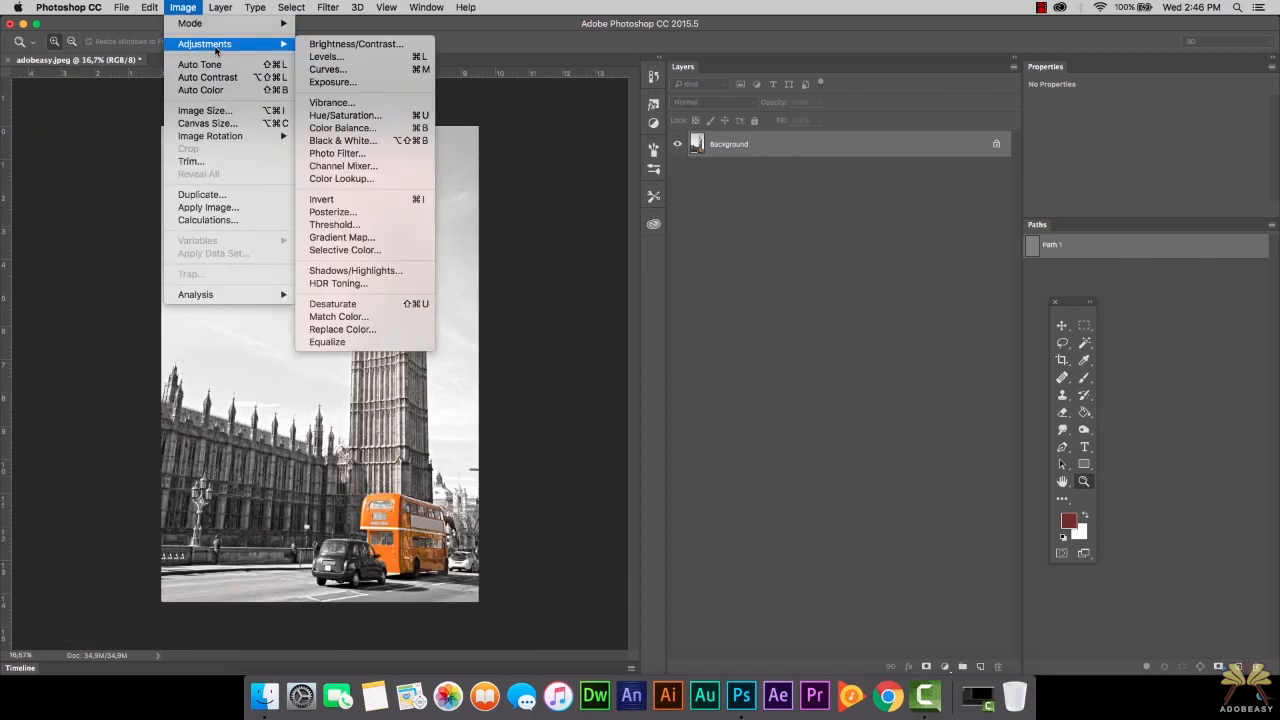
mouse_move(360, 250)
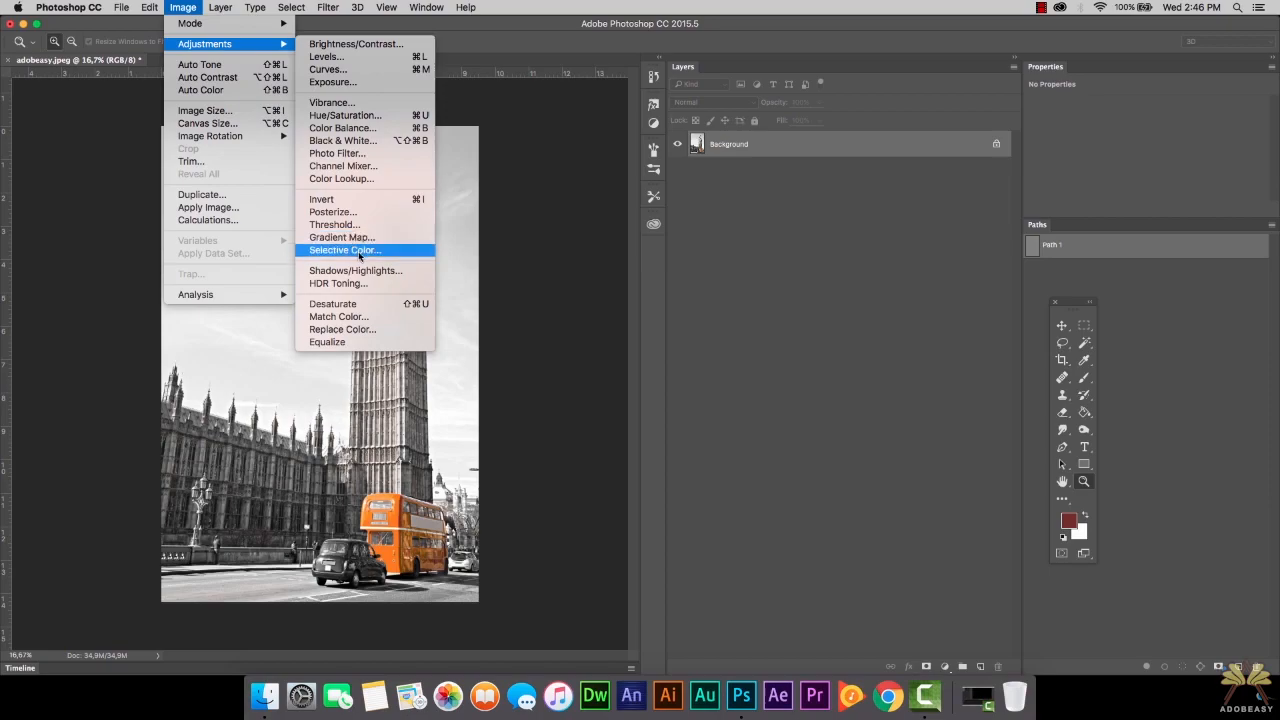
- Reapply Selective Color on the reds, testing yellow, resetting it to zero and adding black
click(344, 250)
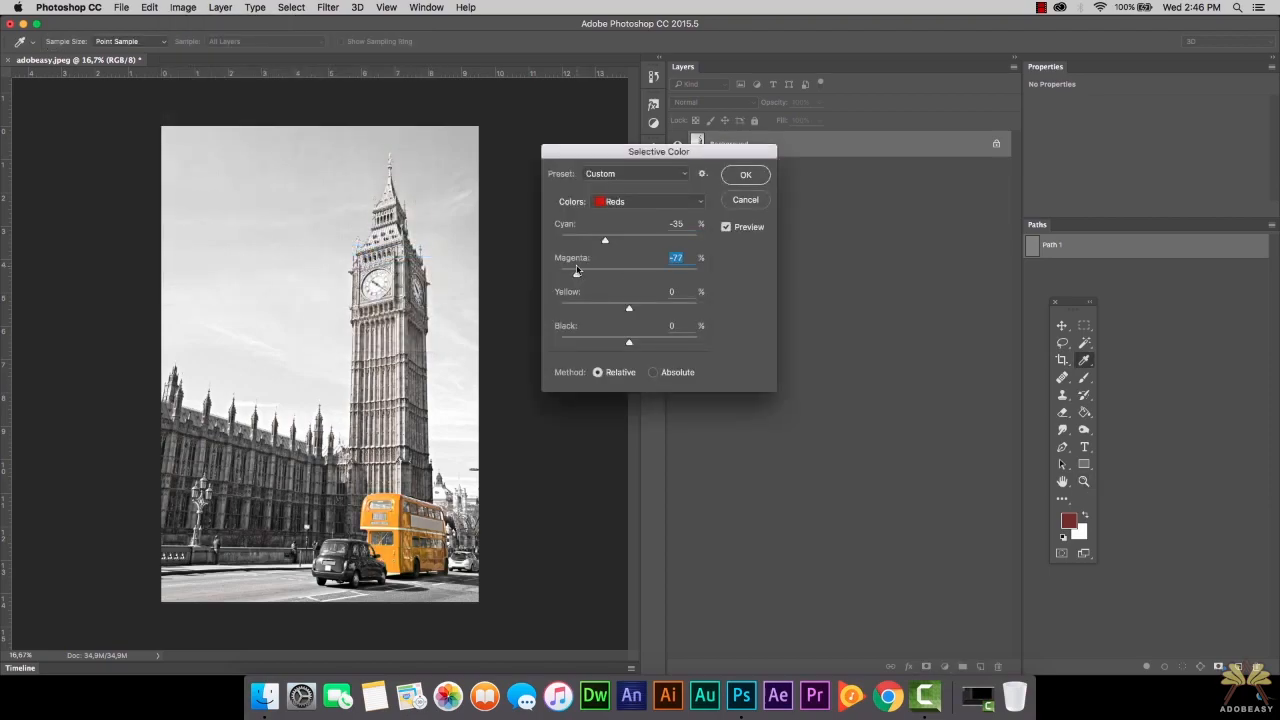
drag(628, 308, 652, 308)
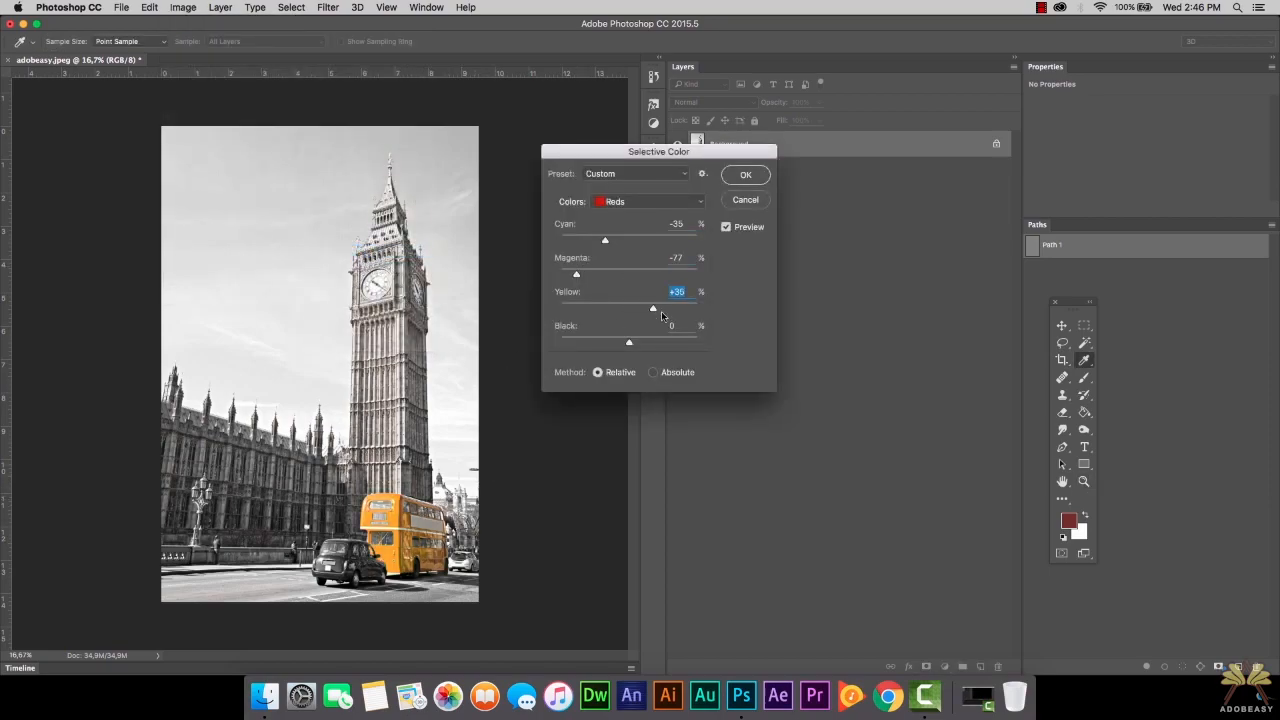
drag(652, 308, 572, 308)
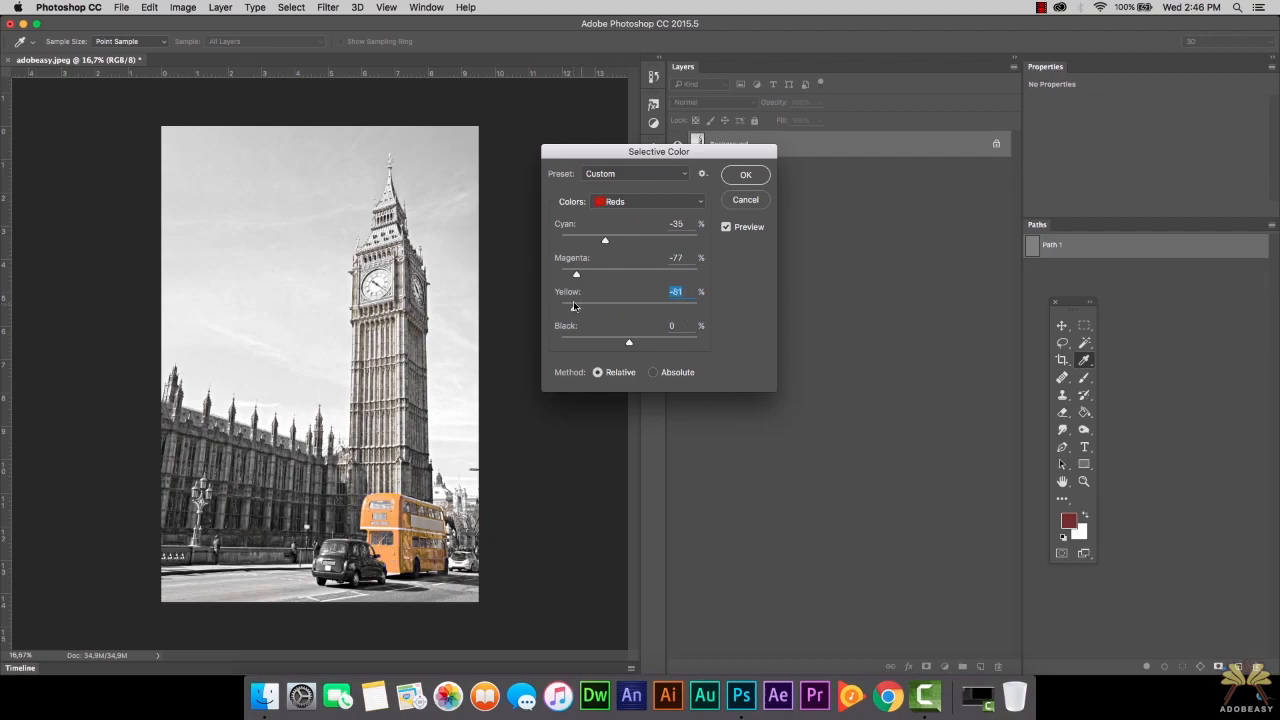
drag(566, 304, 628, 308)
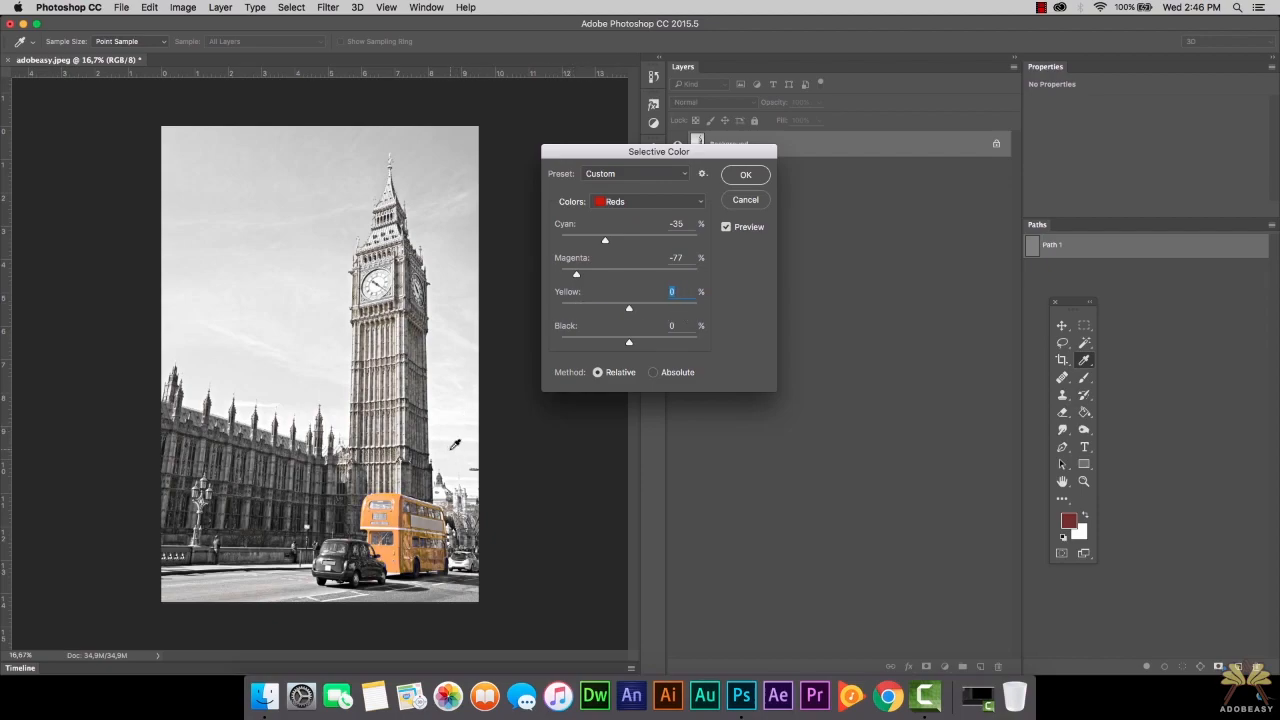
drag(628, 342, 680, 342)
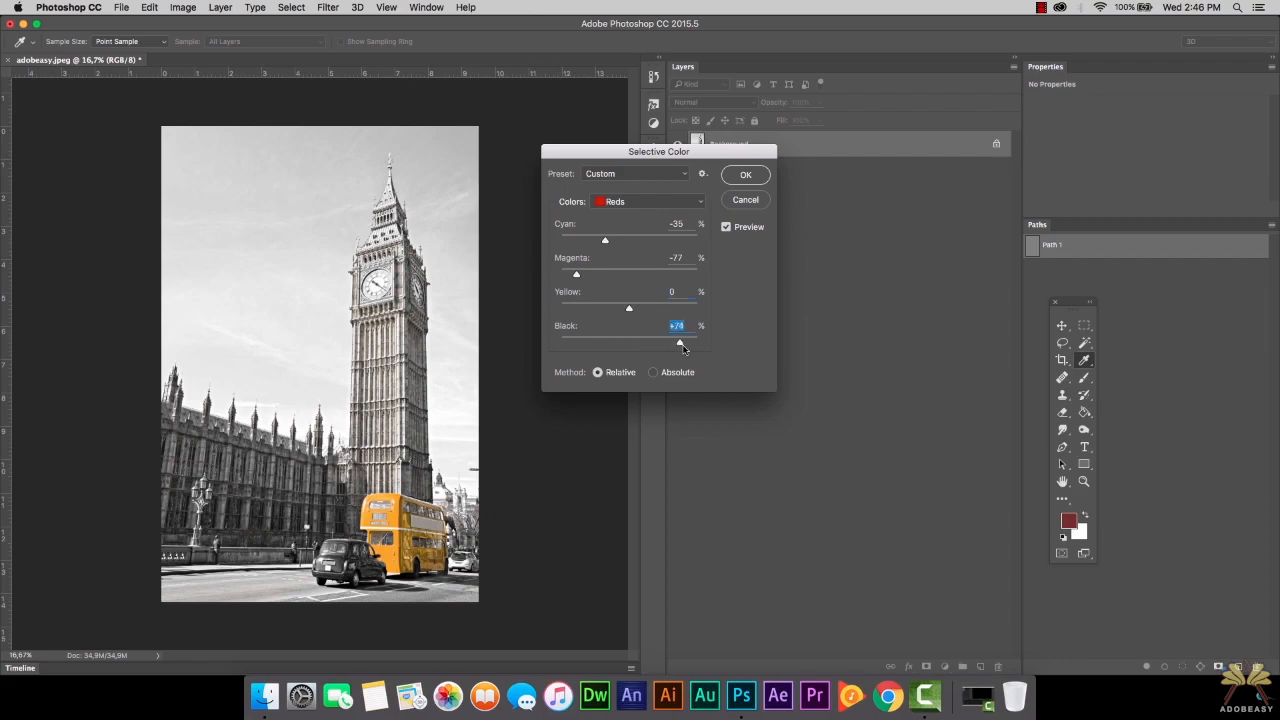
click(744, 174)
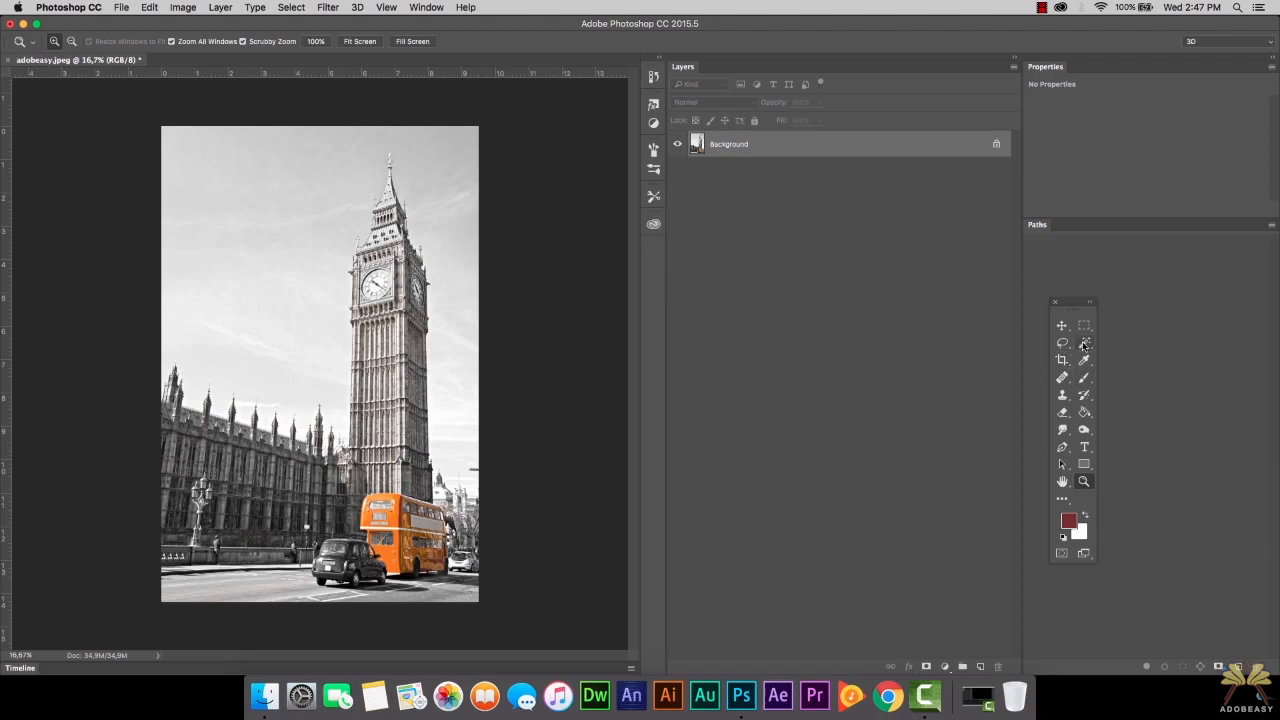
- Switch to the Magic Wand for selecting regions of similar colour
click(1084, 344)
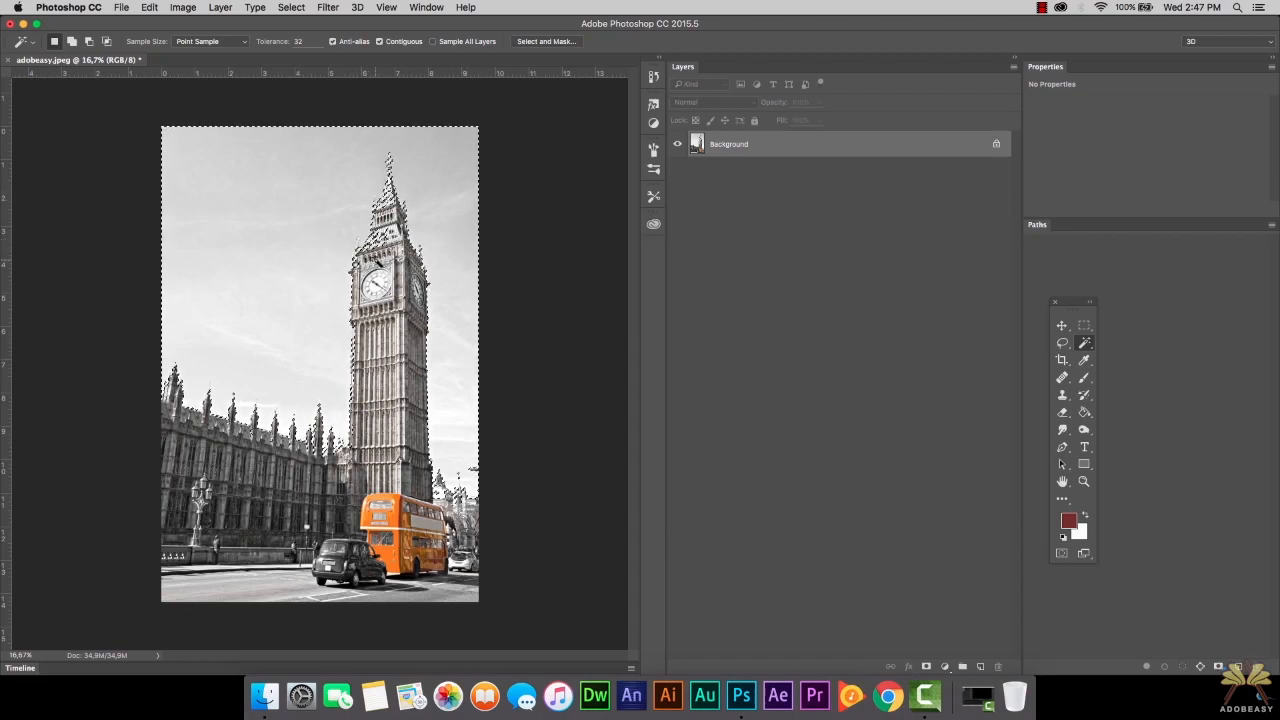
mouse_move(344, 338)
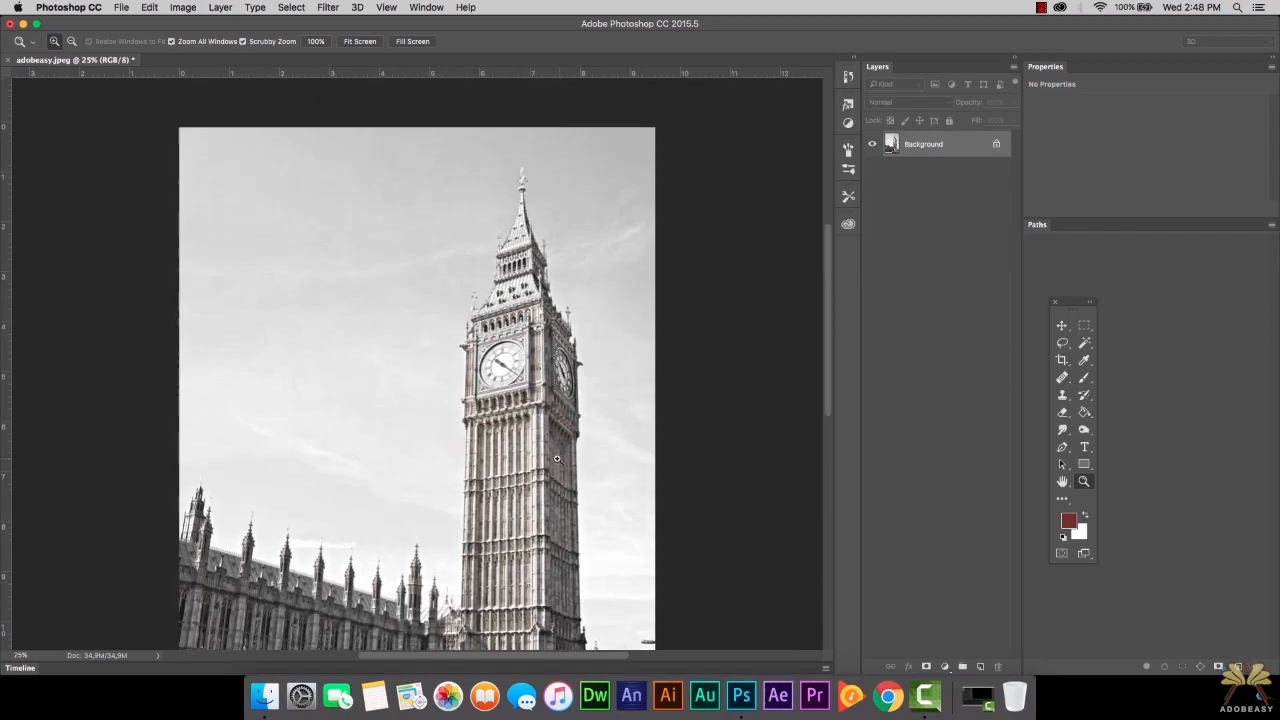
- Scroll the view toward the Big Ben spire before tracing it
scroll(down, 3)
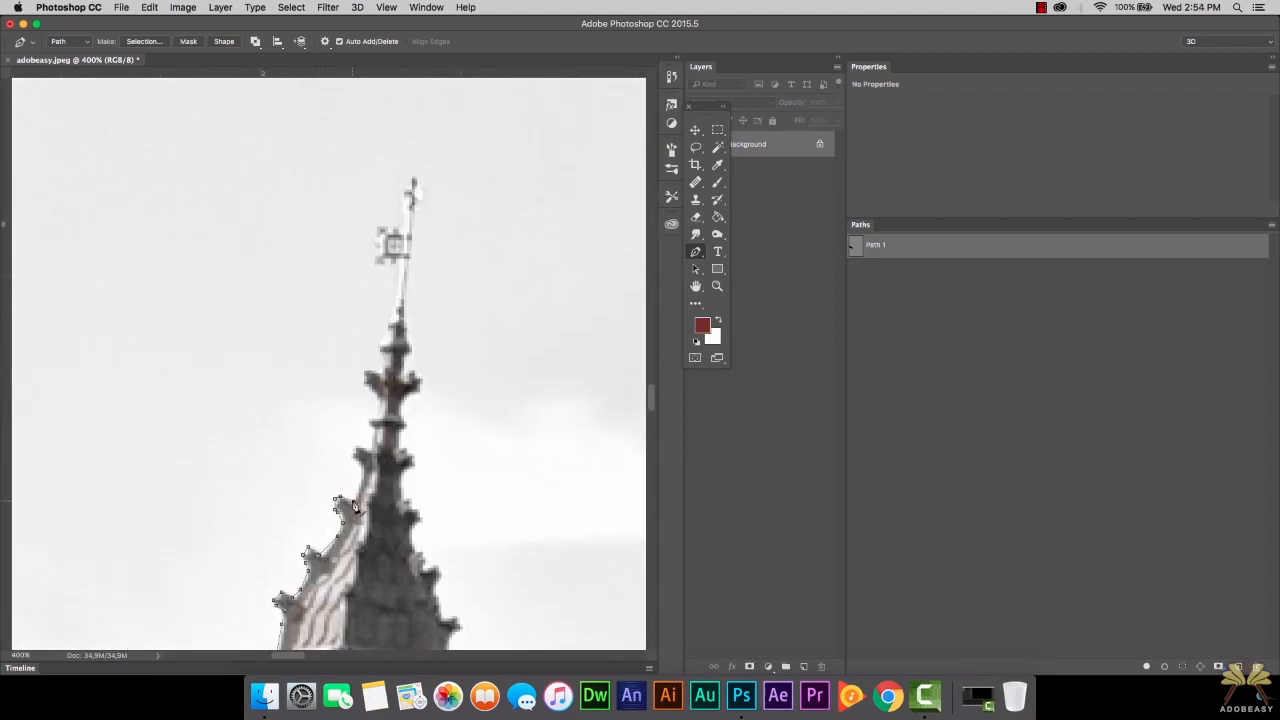
scroll(down, 3)
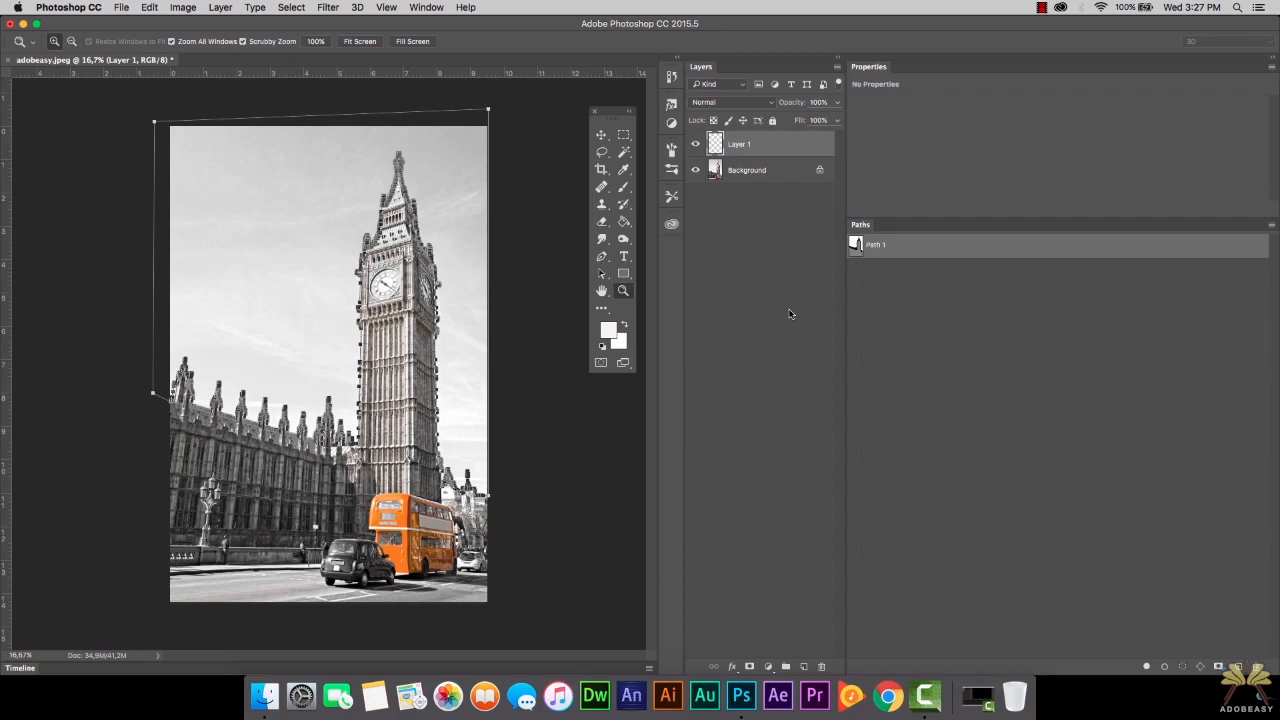
- Switch to the Move tool and act on the Background layer in the Layers panel
click(600, 134)
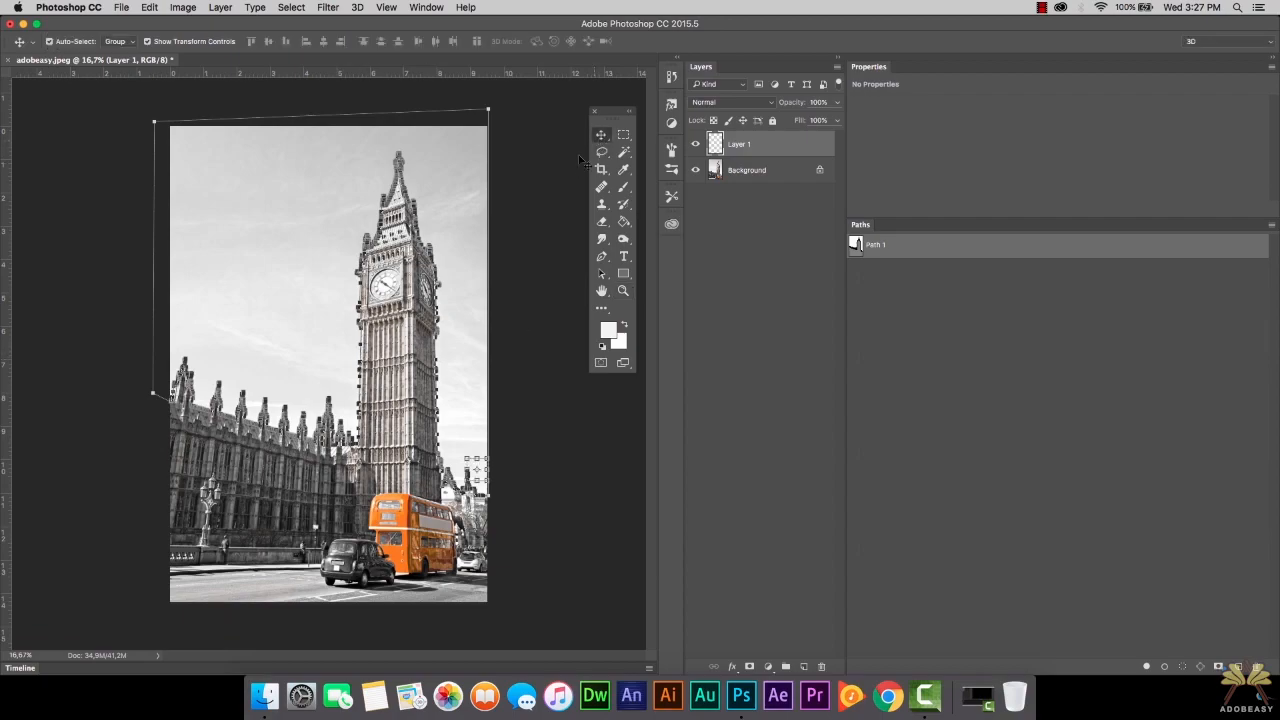
click(624, 292)
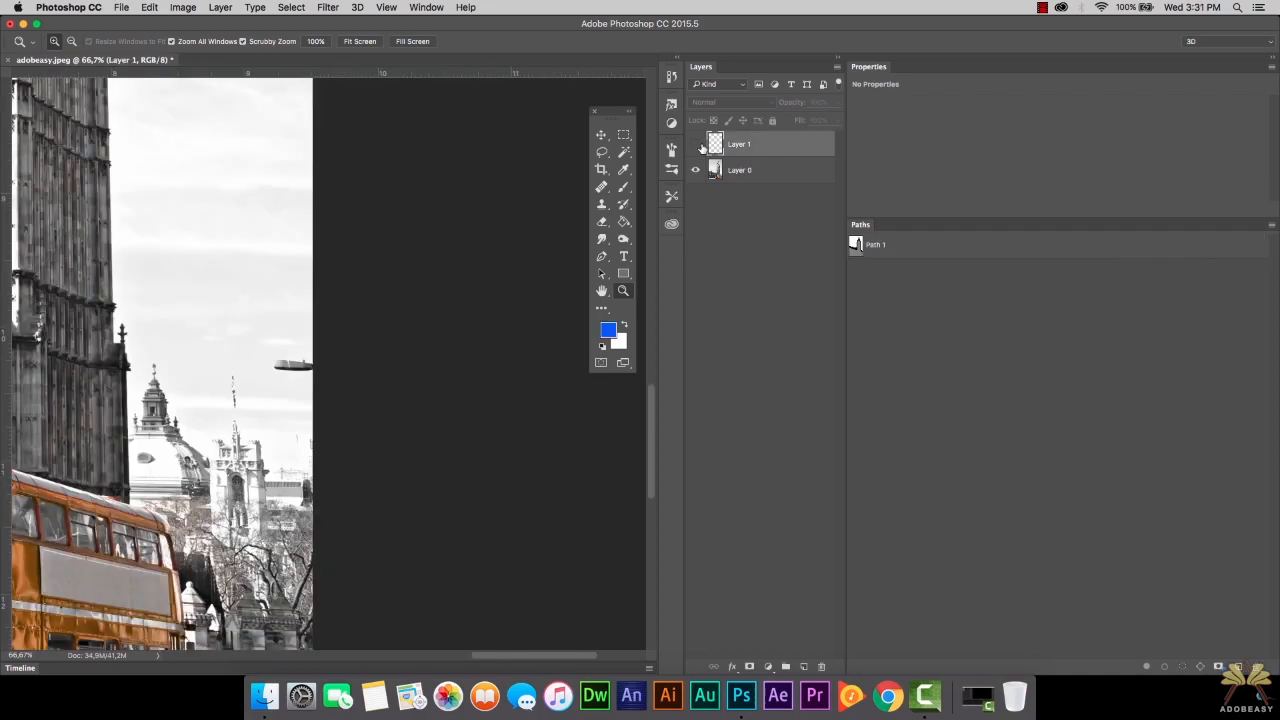
mouse_move(696, 144)
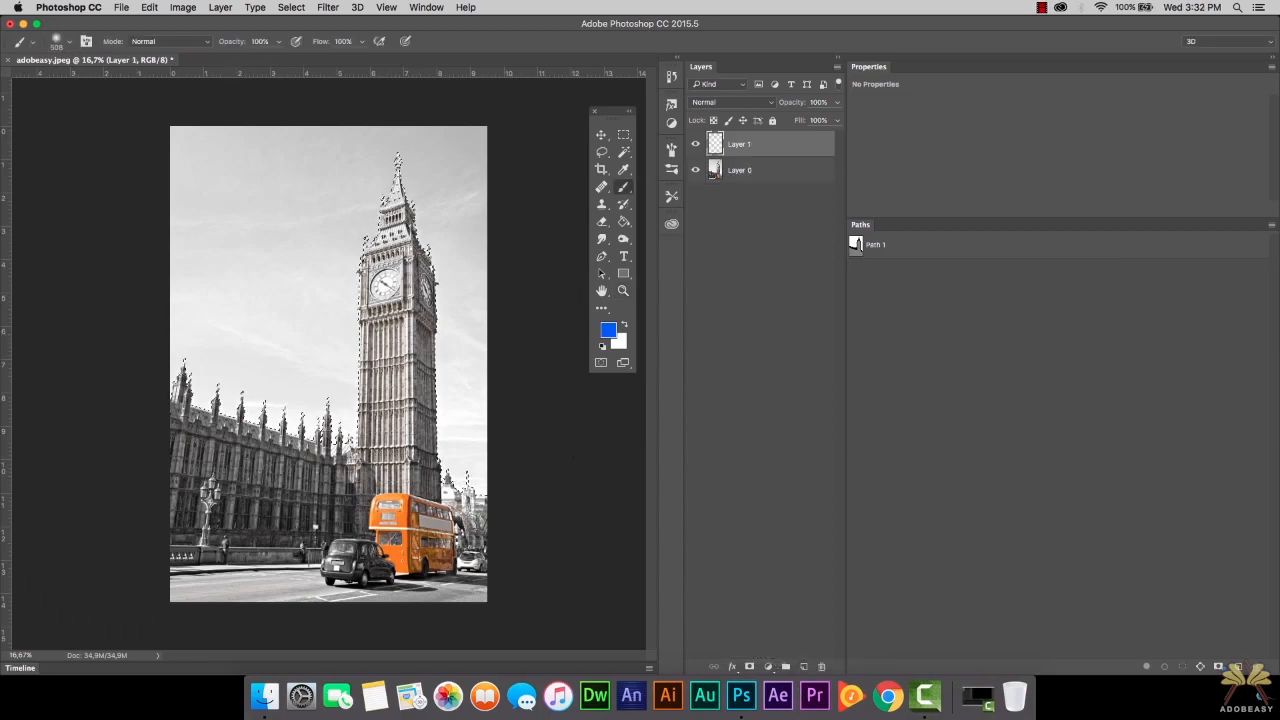
- Brush bright blue paint over the sky around Big Ben on Layer 1
click(64, 42)
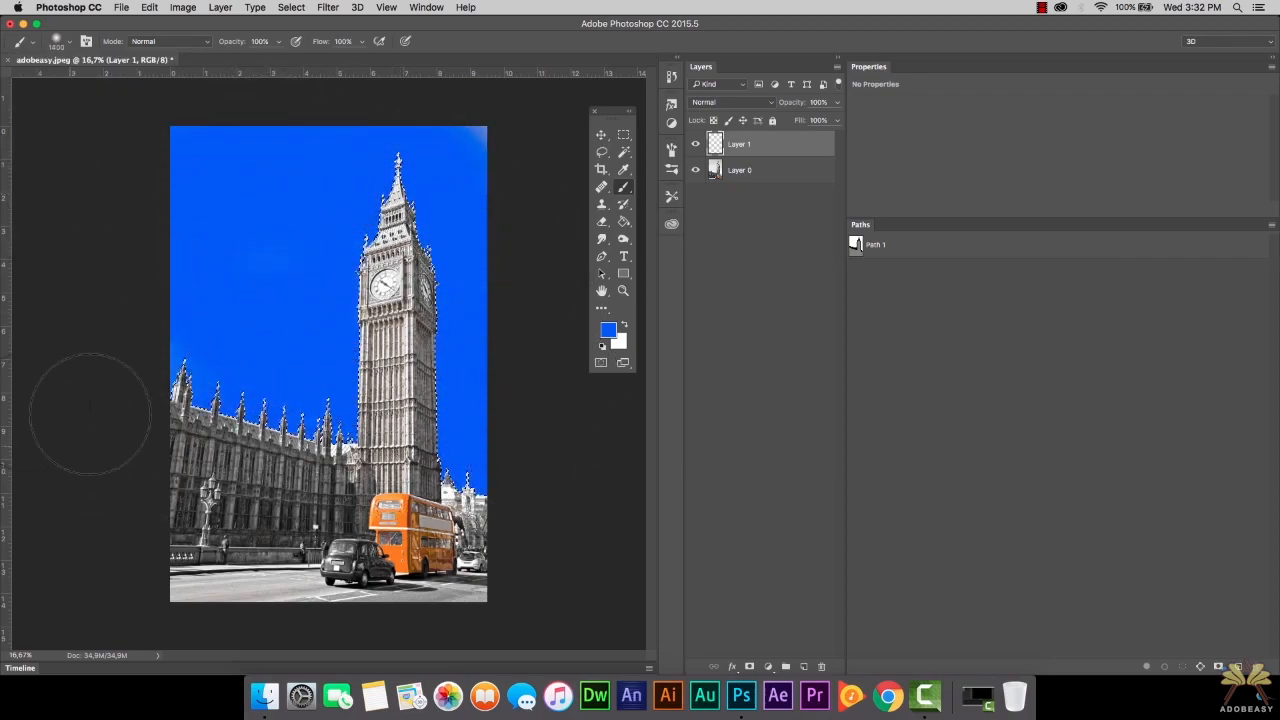
mouse_move(180, 110)
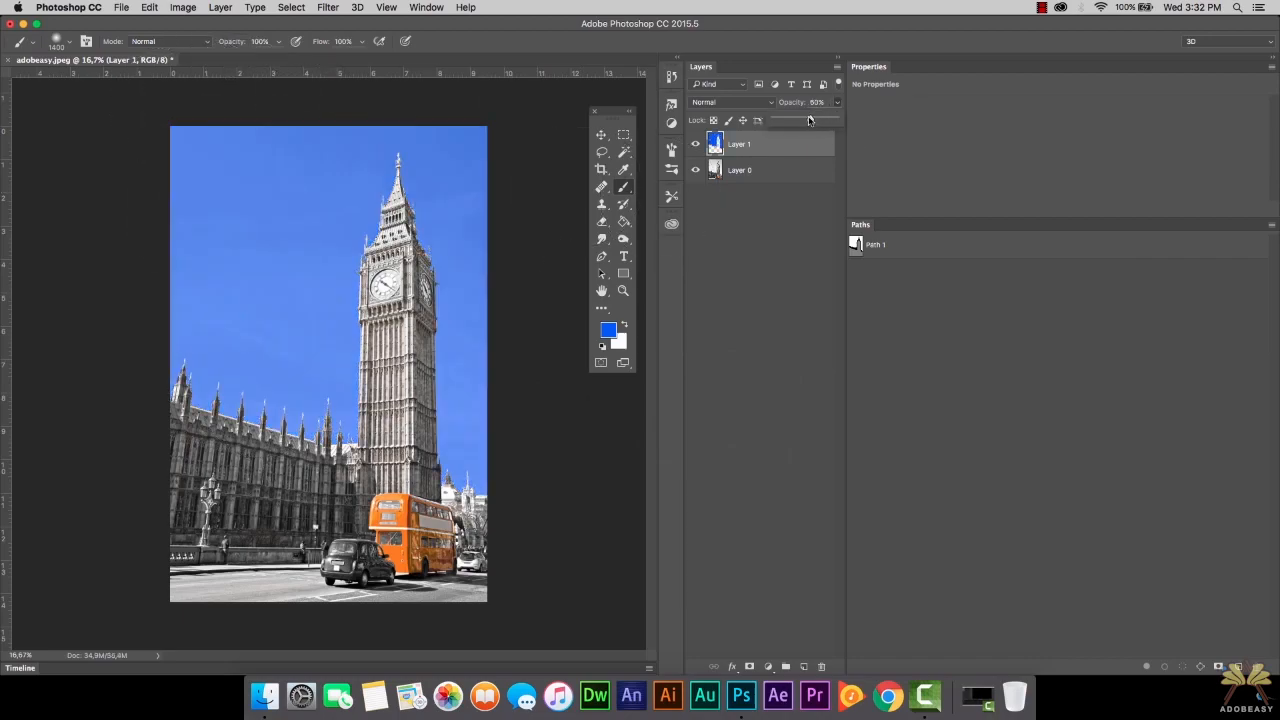
- Lower Layer 1's opacity and fill to about 45% for a pale blue sky
drag(810, 120, 792, 120)
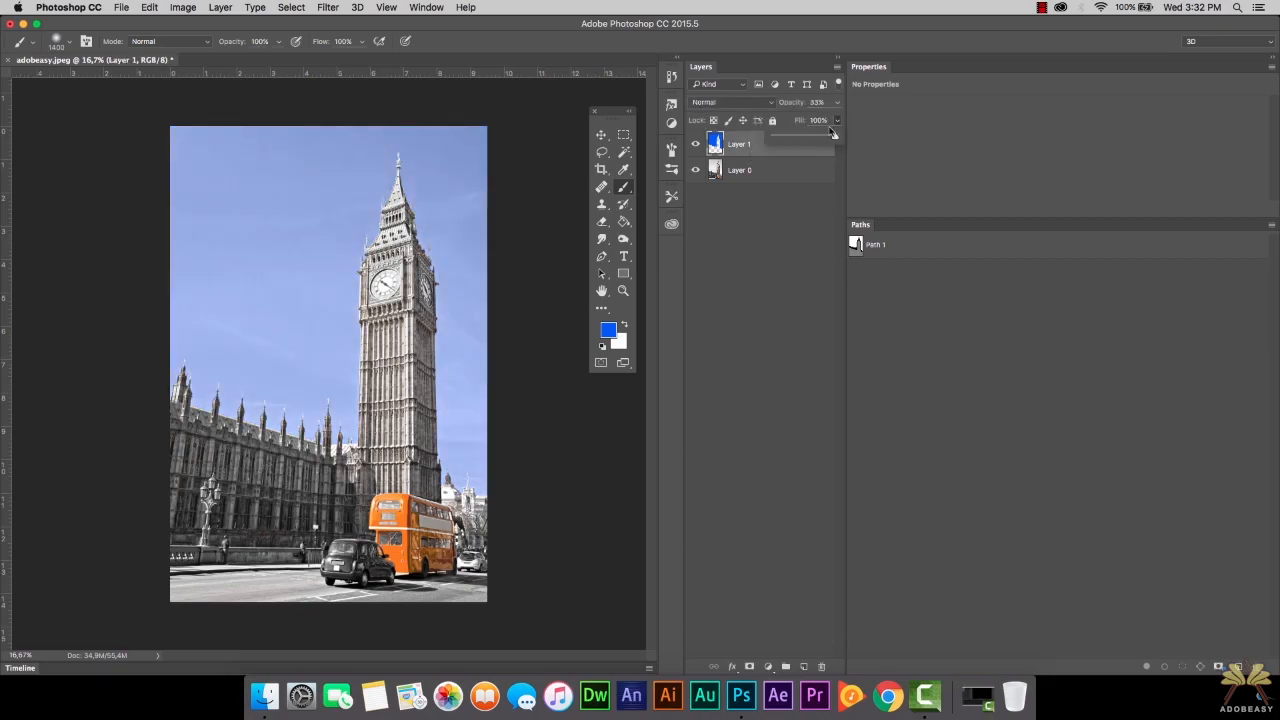
drag(832, 132, 824, 136)
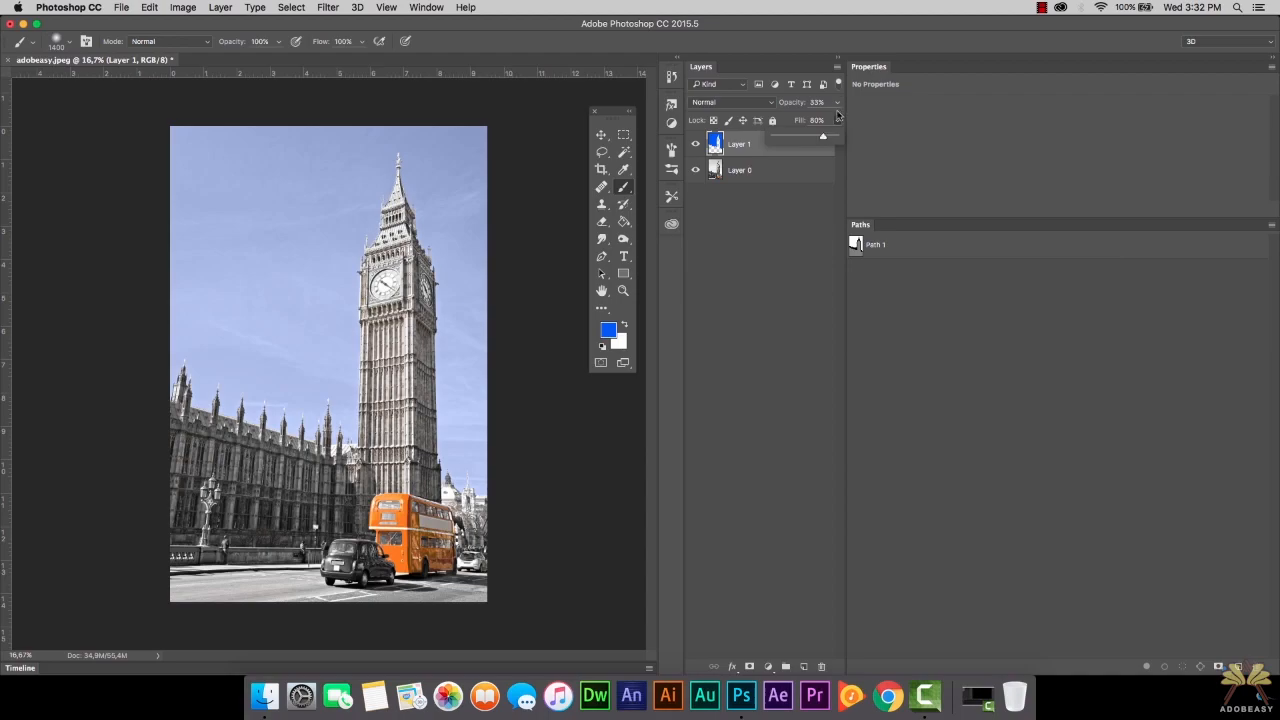
drag(824, 136, 800, 120)
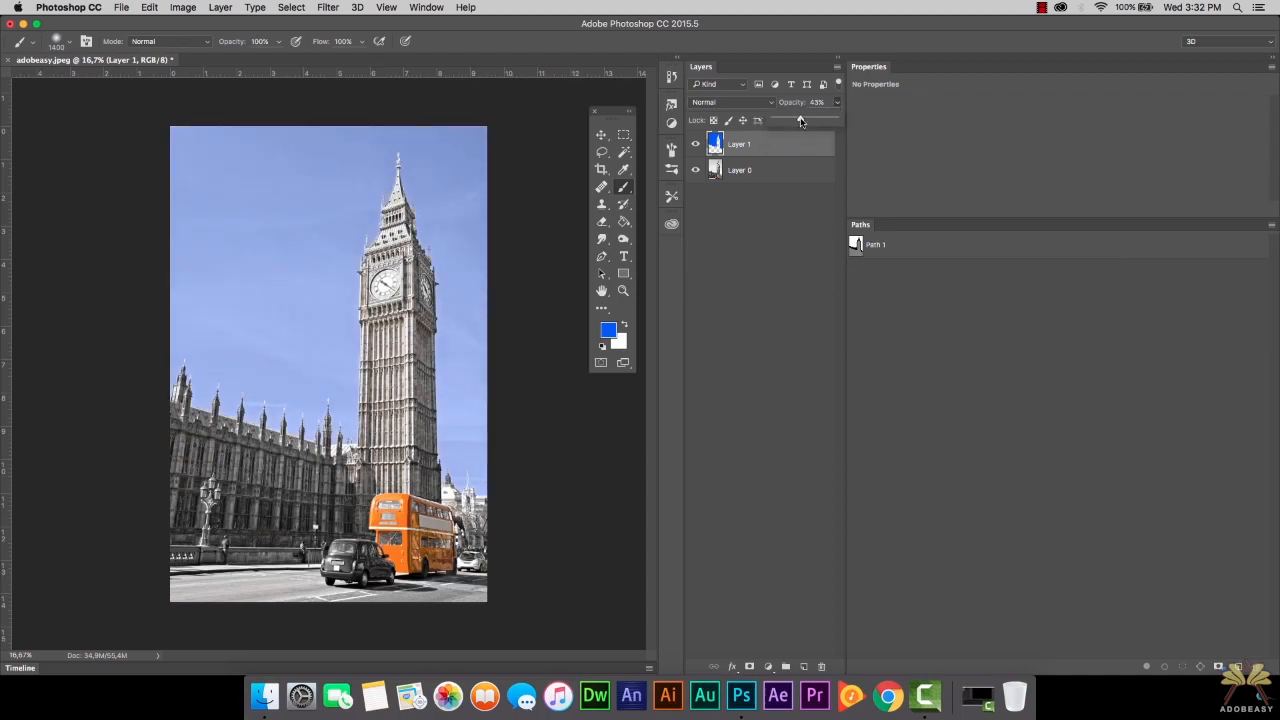
drag(800, 120, 798, 120)
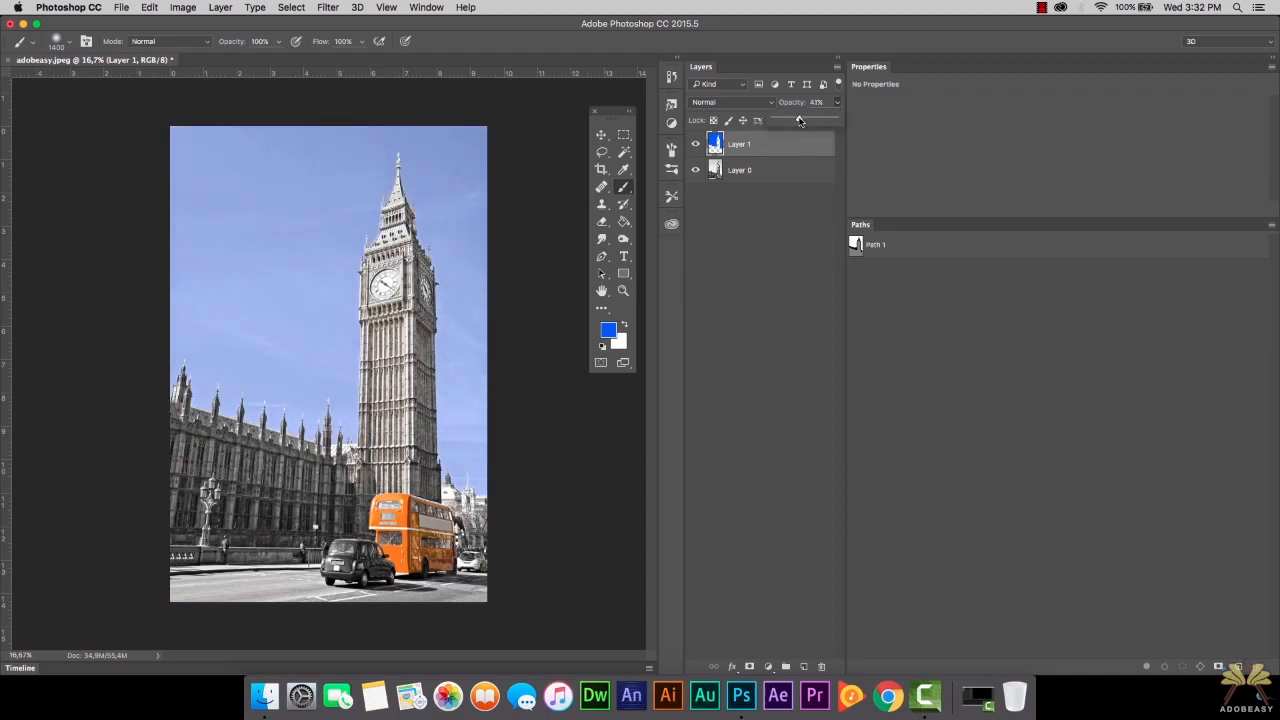
drag(800, 120, 796, 120)
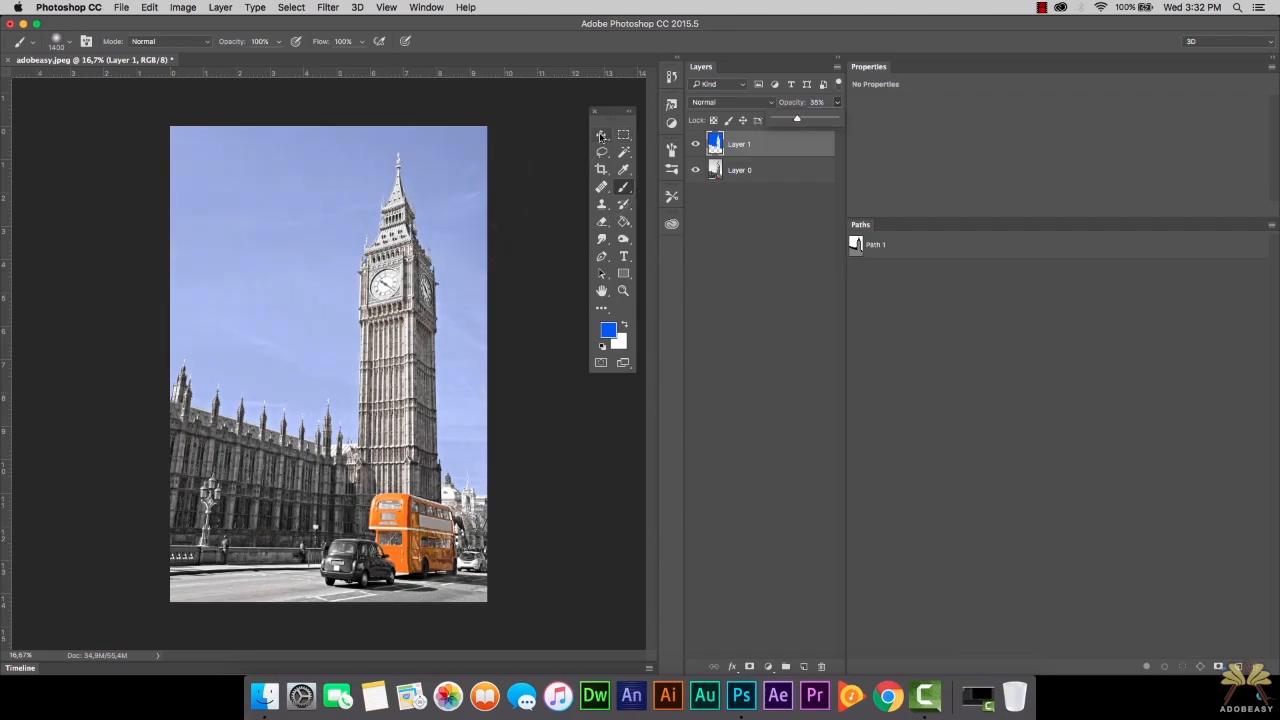
click(600, 134)
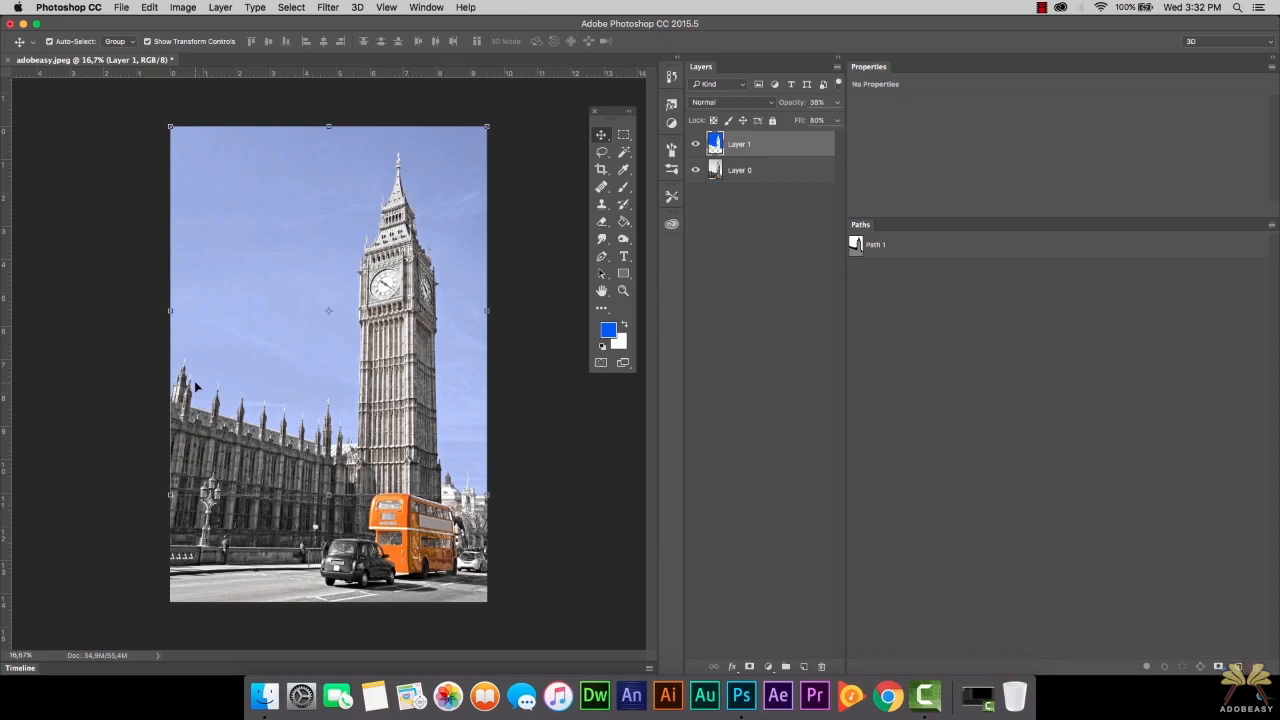
click(624, 290)
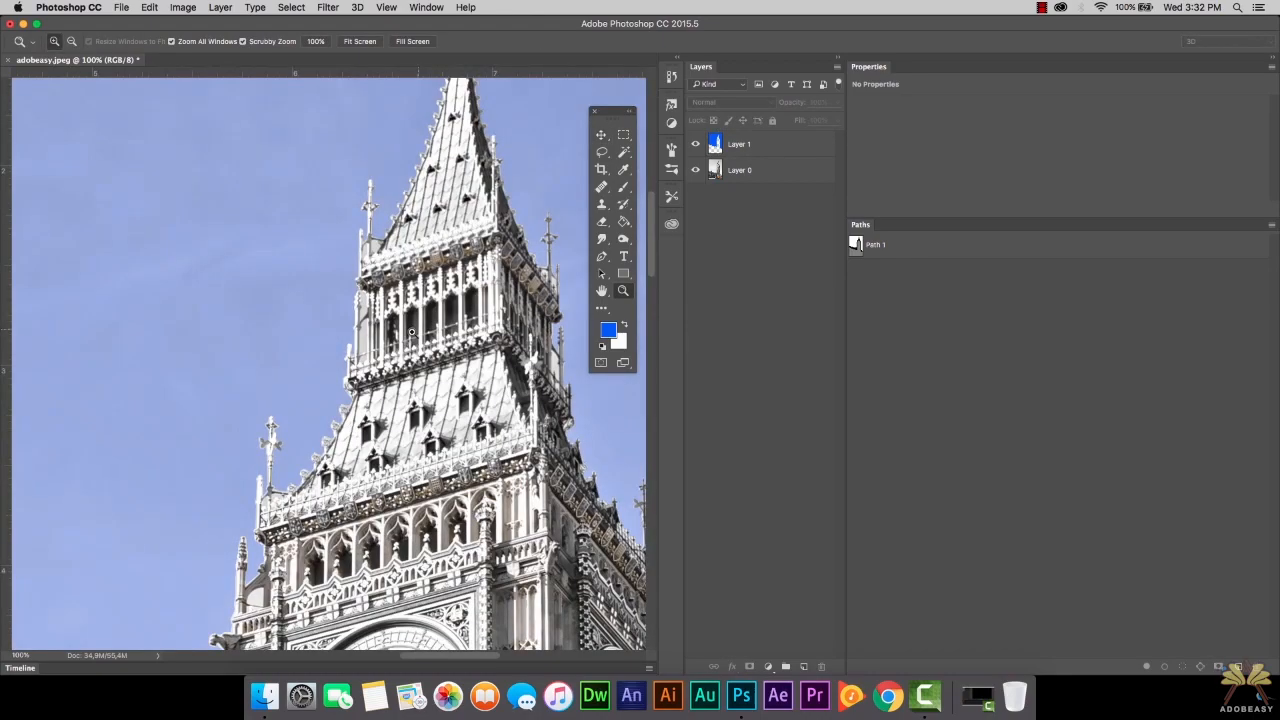